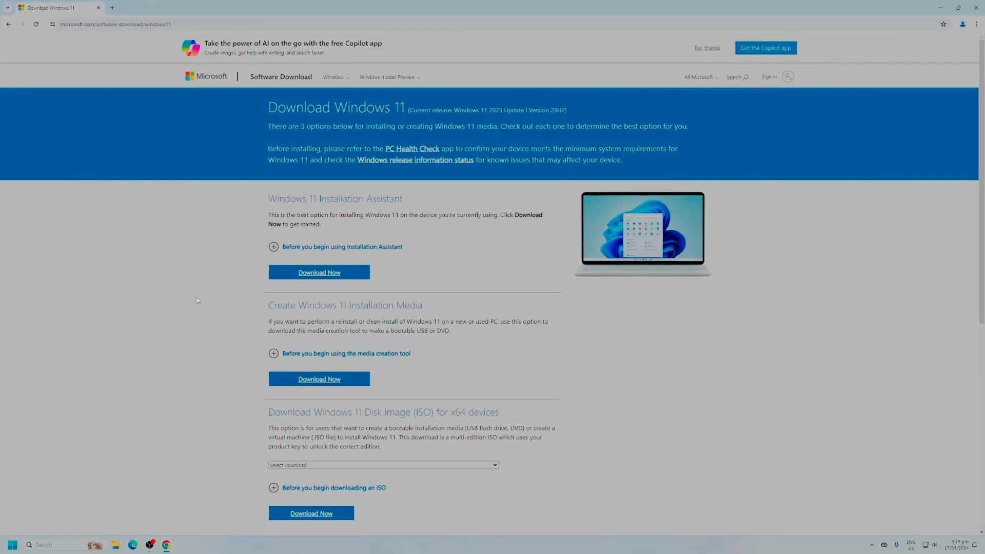
Step: Dismiss the Copilot banner and select the Windows 11 multi-edition ISO for x64 download
left_click(706, 47)
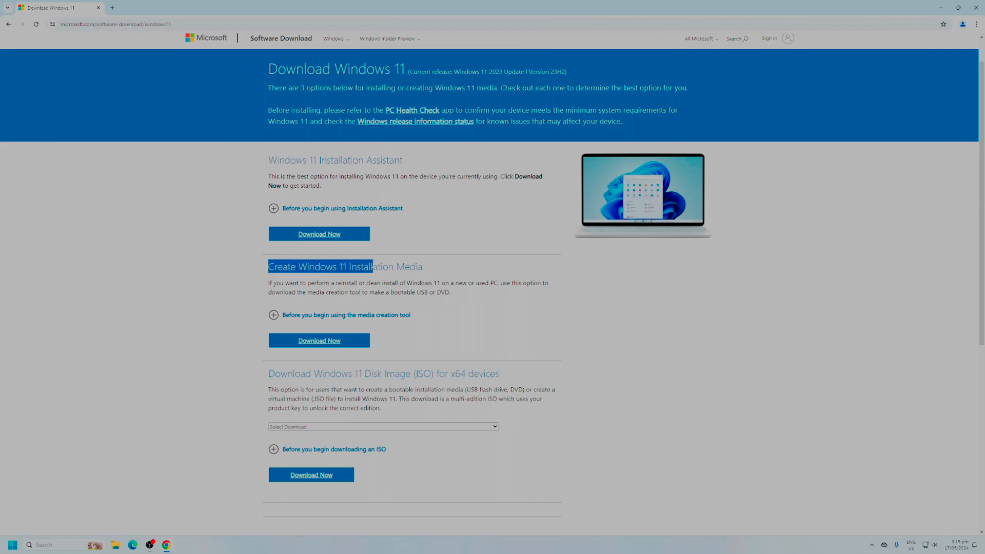
left_click_drag(370, 267, 423, 266)
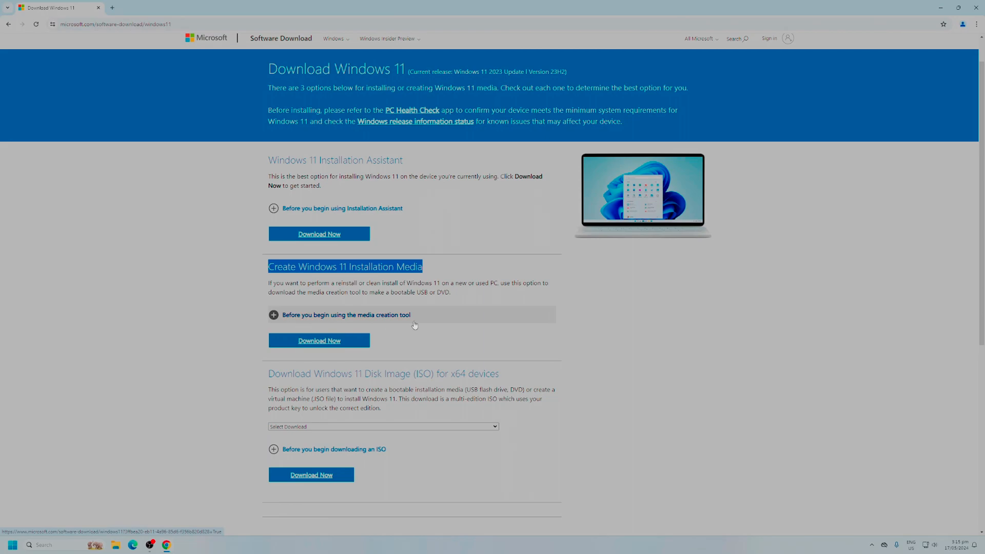
mouse_move(302, 380)
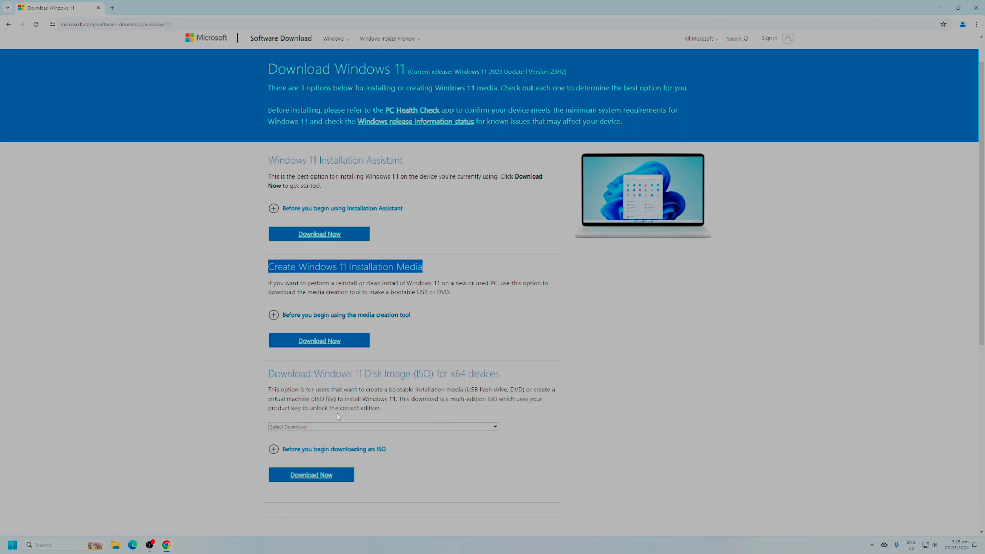
mouse_move(319, 340)
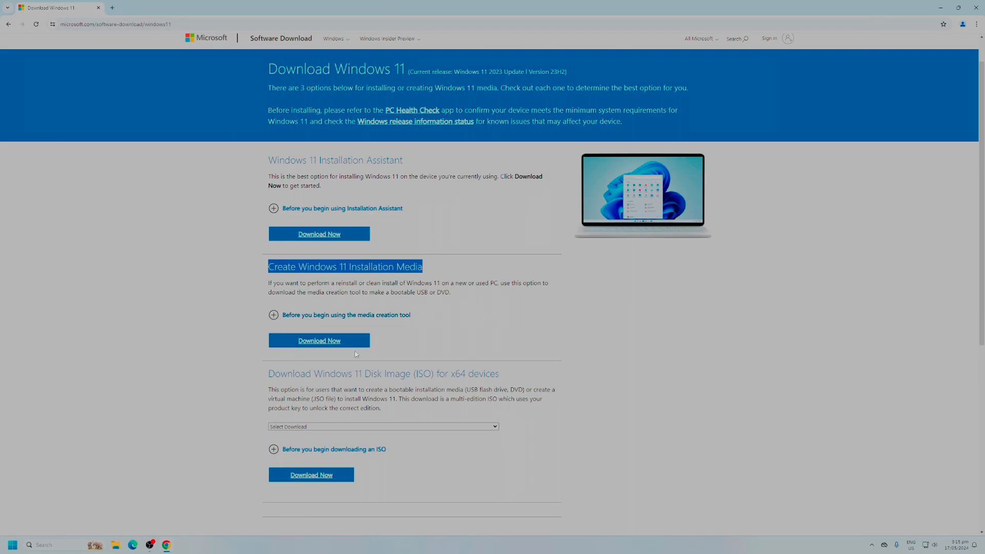
mouse_move(418, 377)
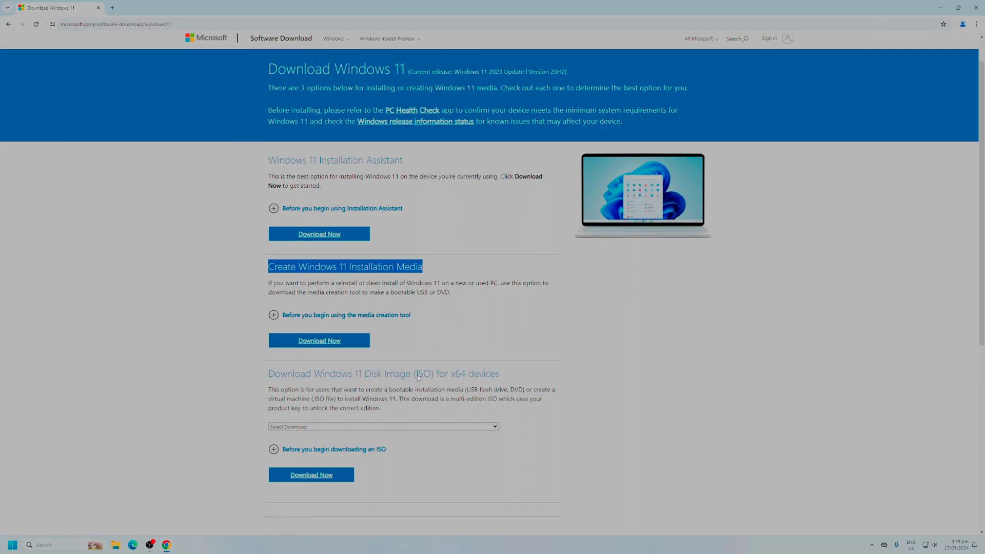
mouse_move(457, 378)
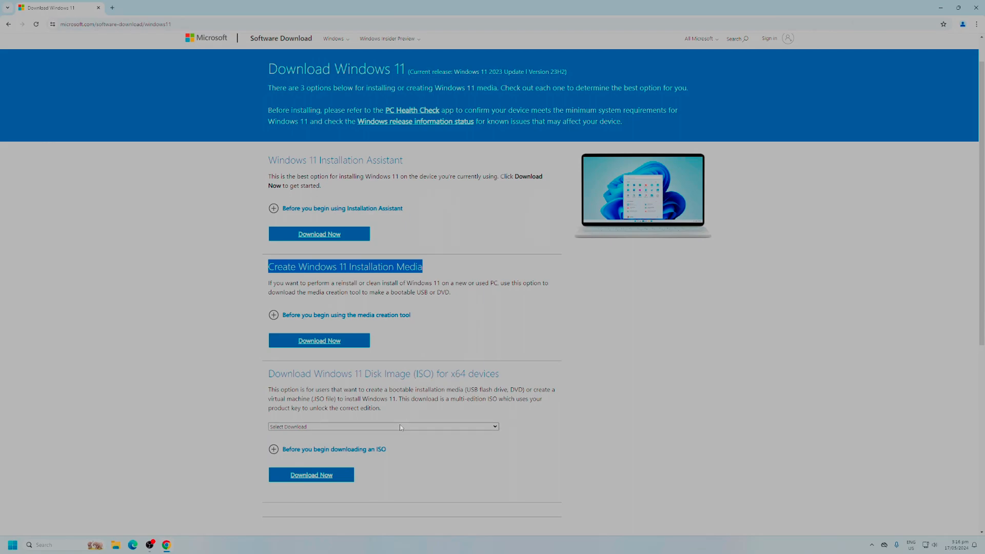
left_click(383, 427)
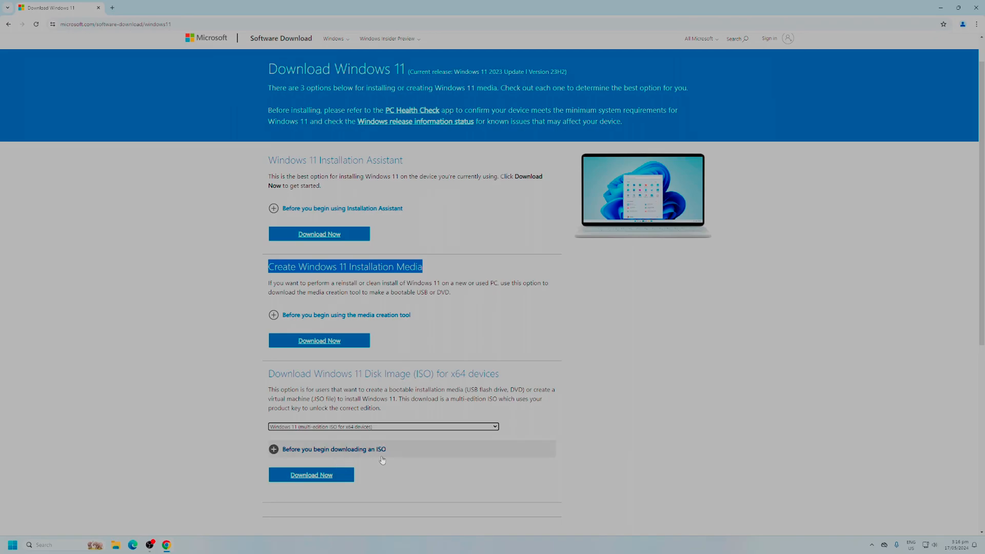
left_click(311, 474)
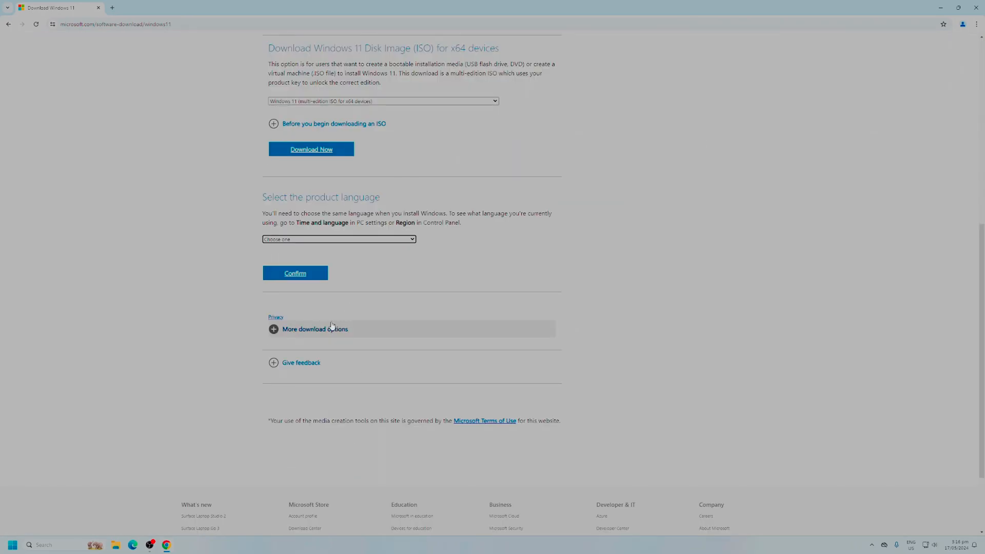
Step: Choose English (United States) and start the 64-bit Windows 11 ISO download
left_click(338, 238)
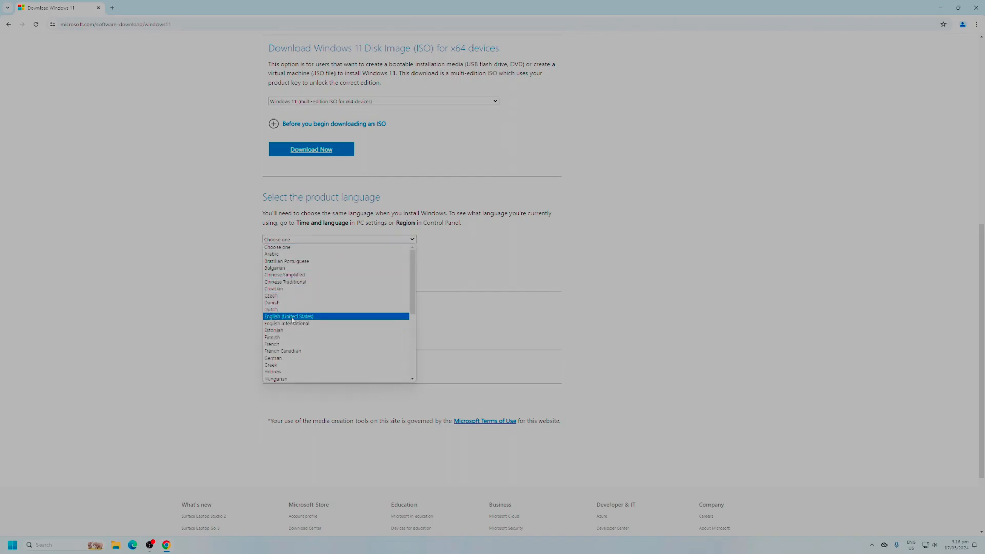
left_click(311, 149)
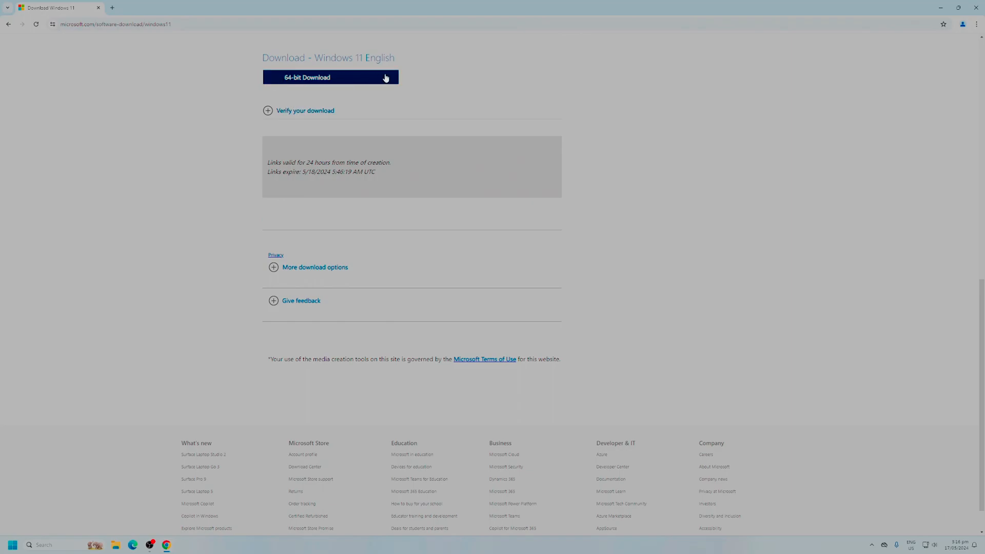
left_click(330, 76)
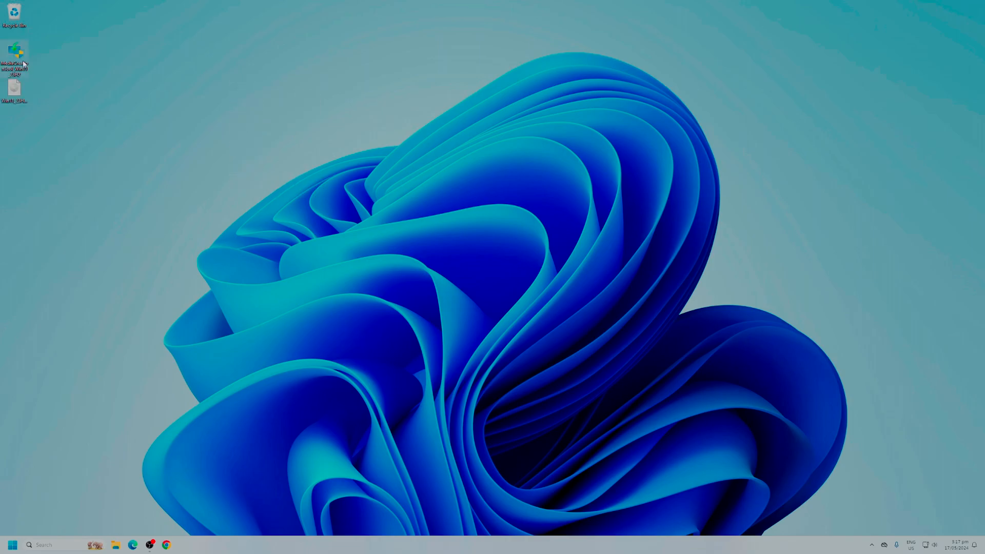
Step: Move MediaCreationTool to the desktop, run it, and accept the license terms
left_click_drag(14, 57, 303, 176)
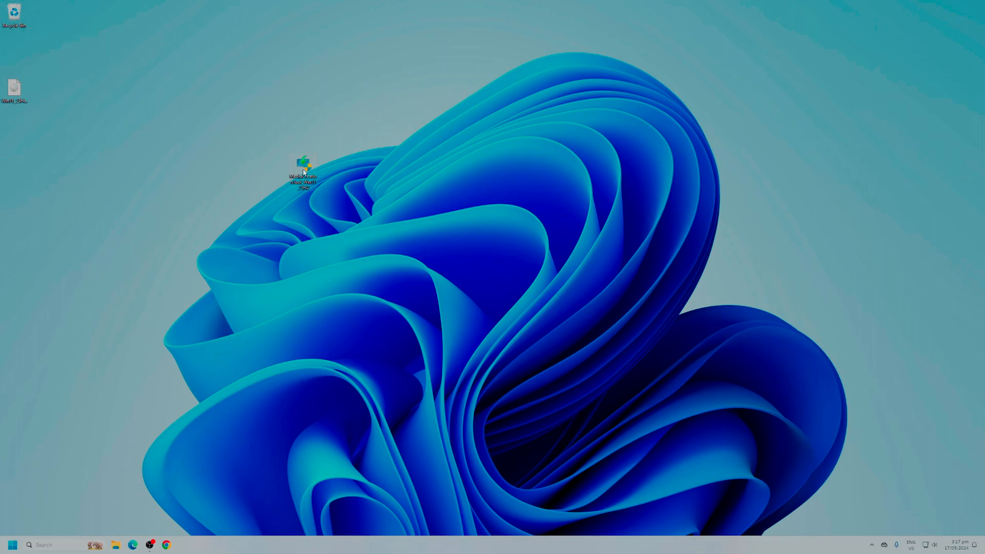
double_click(302, 166)
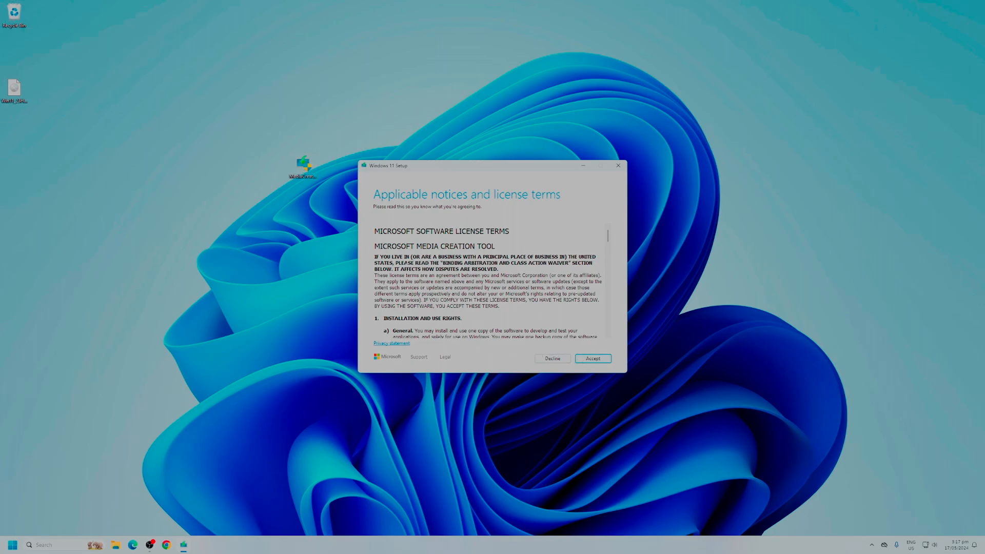
left_click(591, 358)
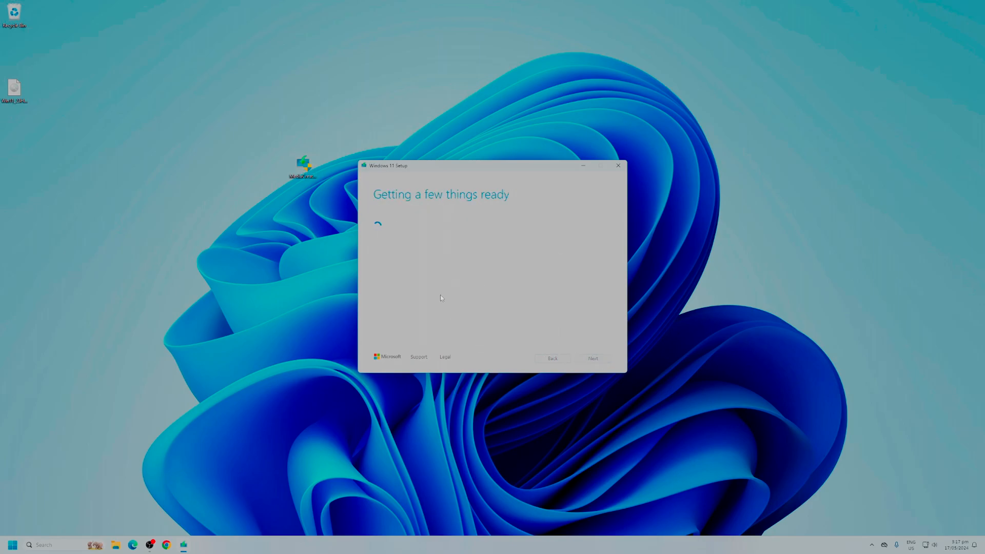
mouse_move(487, 289)
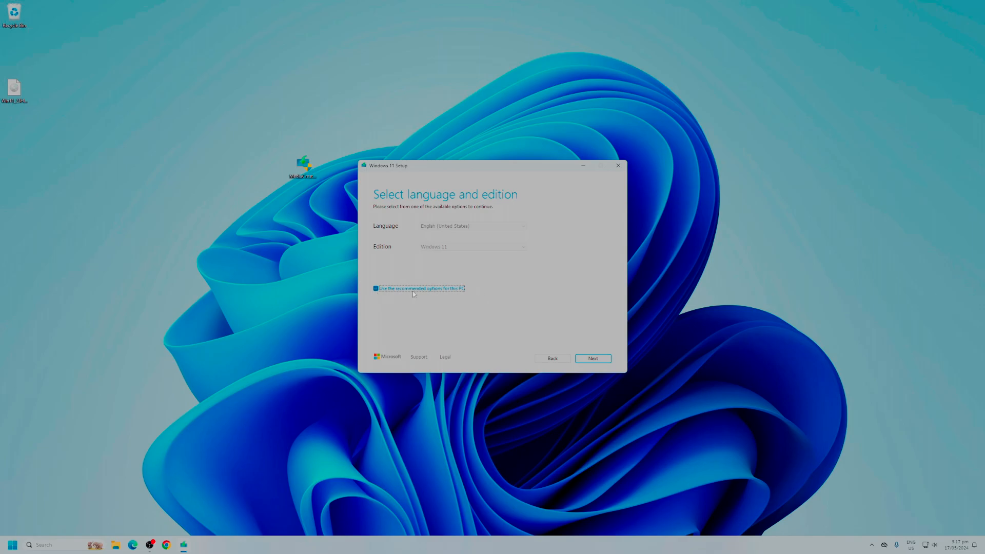
mouse_move(462, 295)
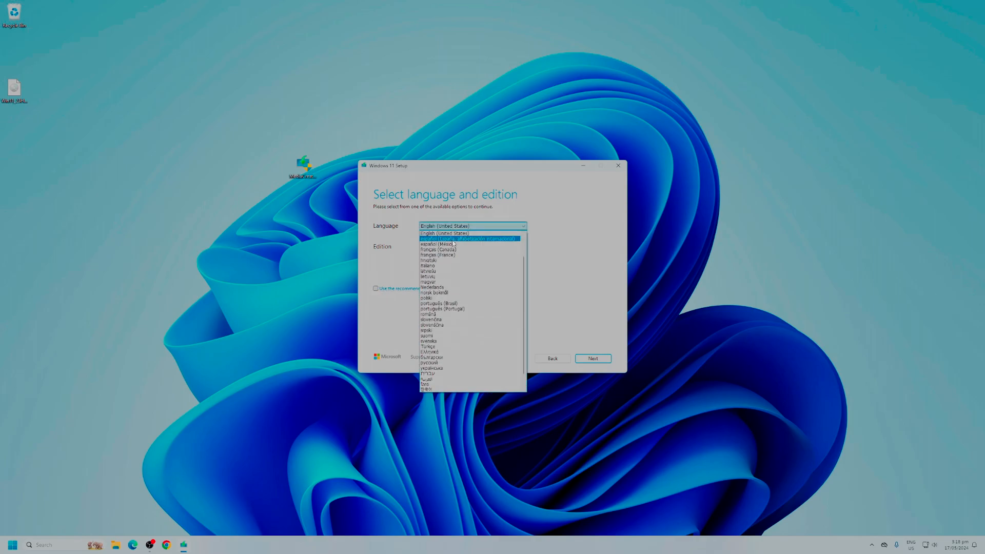
Step: Keep English (United States) Windows 11 and choose USB flash drive as the media
left_click(445, 233)
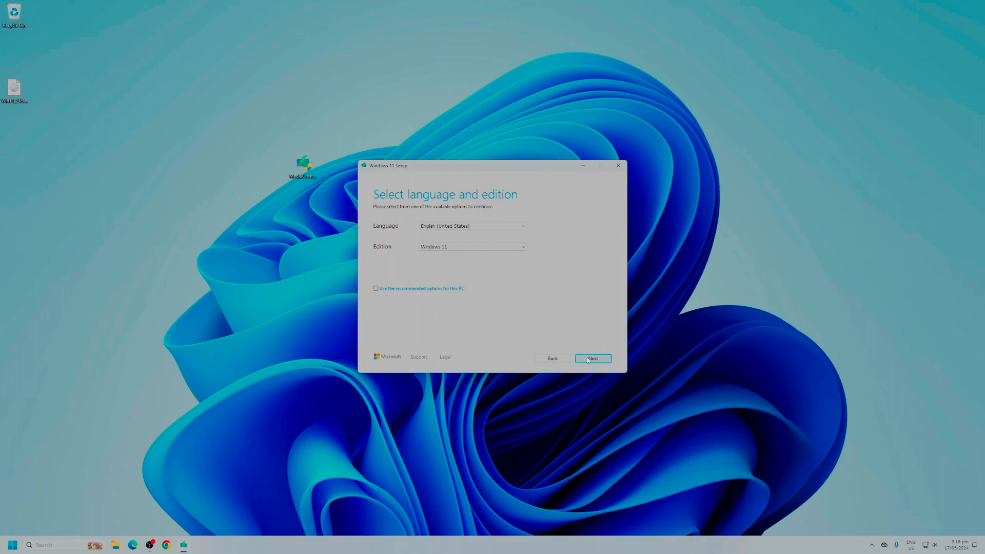
left_click(592, 358)
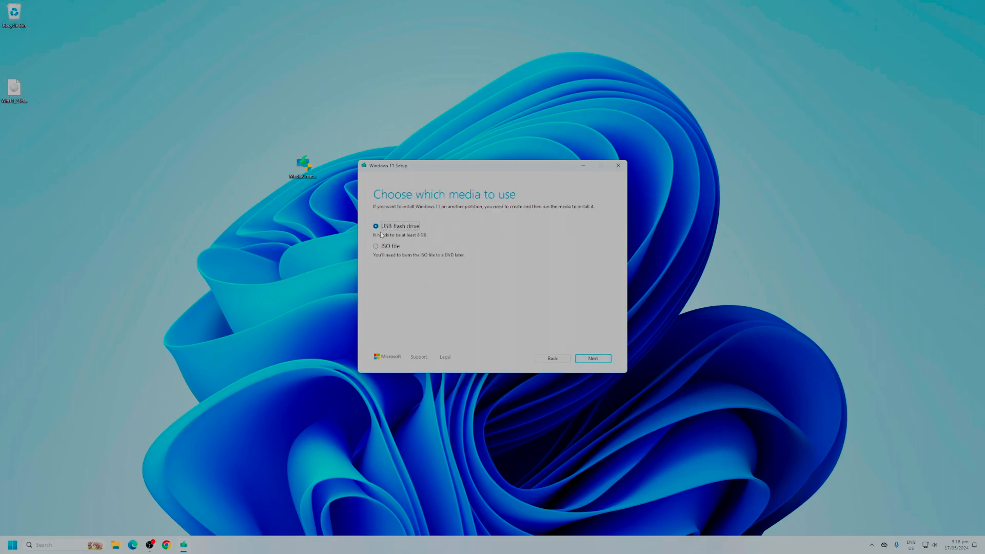
mouse_move(382, 238)
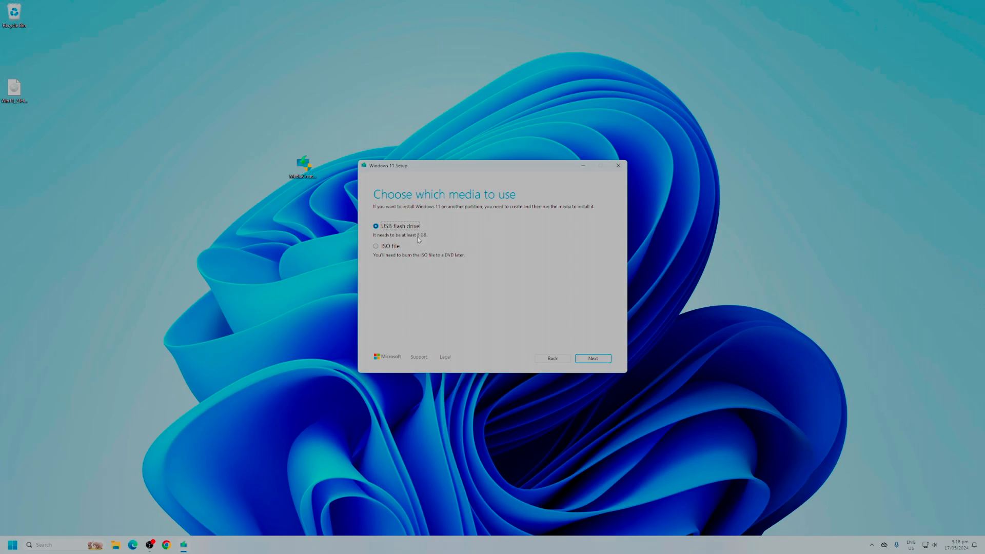
mouse_move(427, 246)
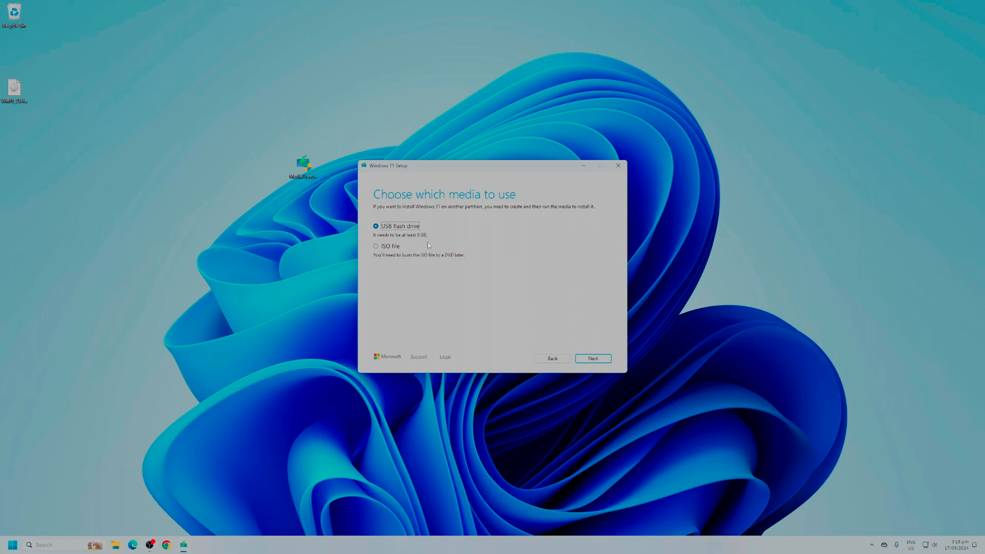
left_click(591, 358)
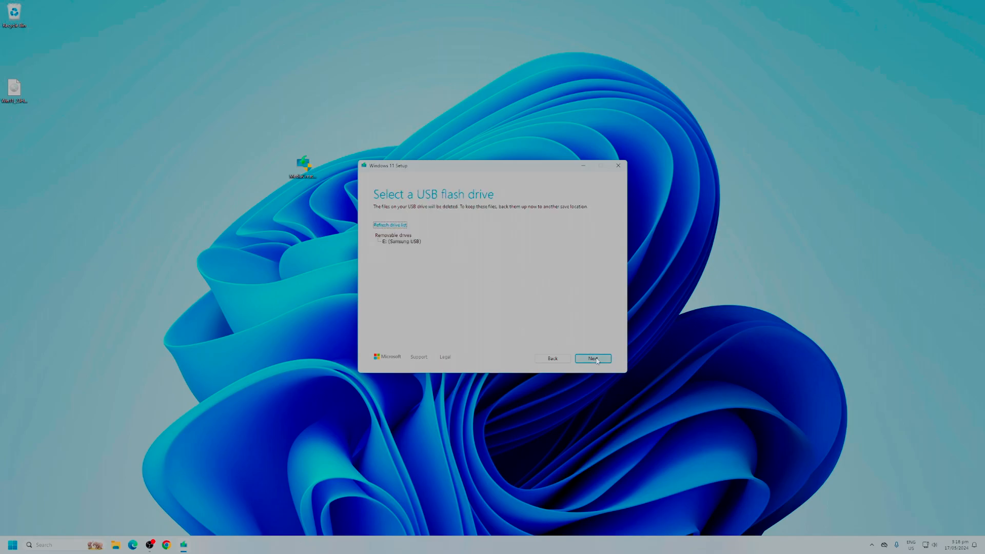
Step: Select the Samsung USB (E:) drive and confirm it in File Explorer's This PC
left_click(400, 241)
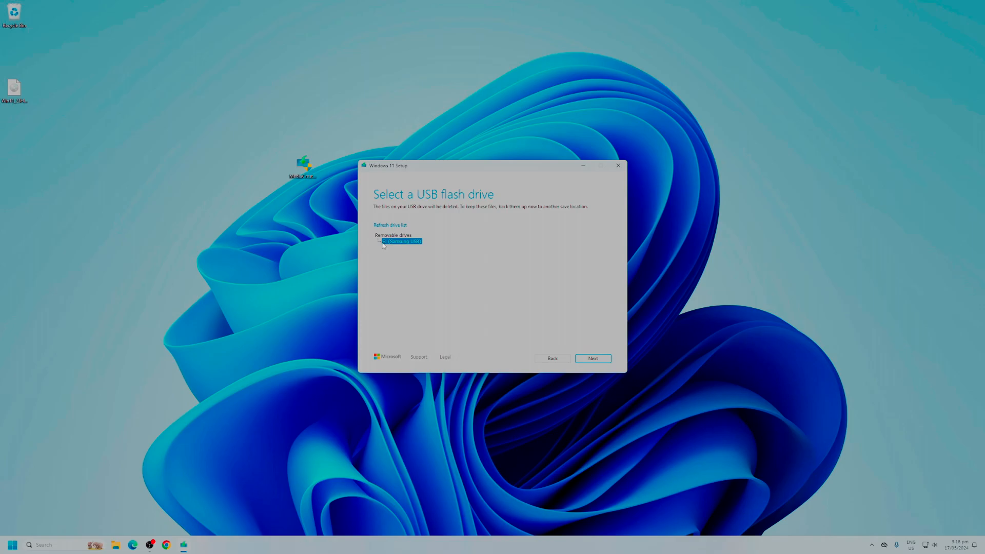
left_click(115, 545)
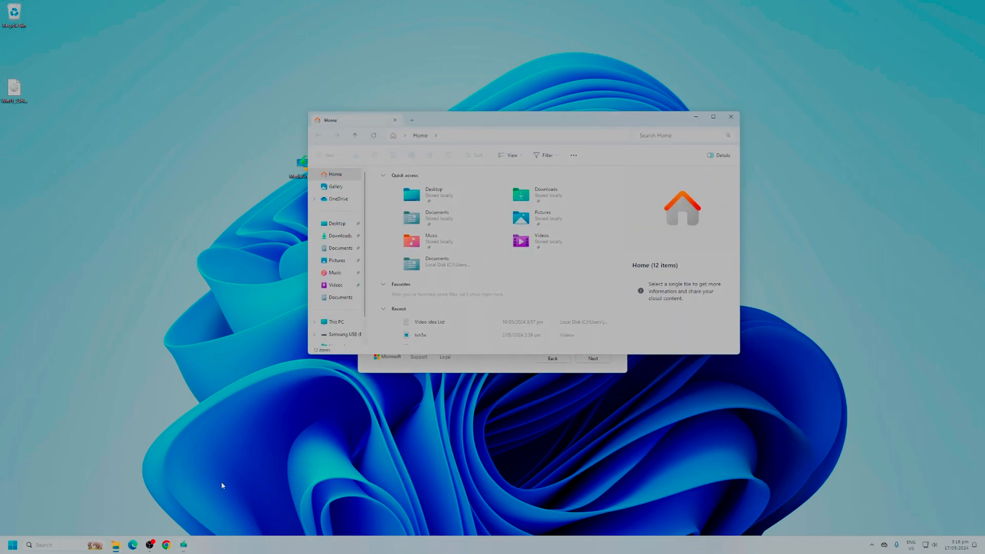
left_click(336, 321)
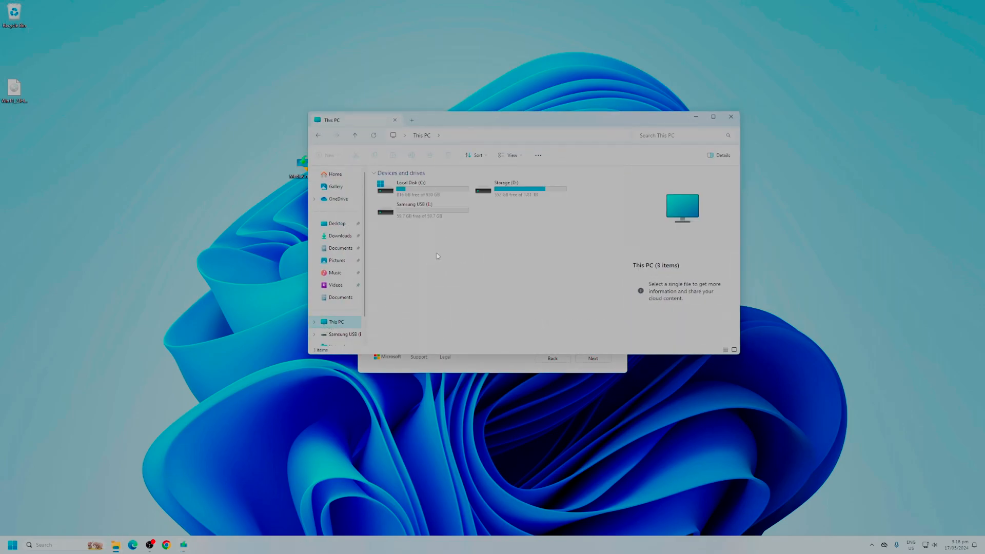
left_click(421, 189)
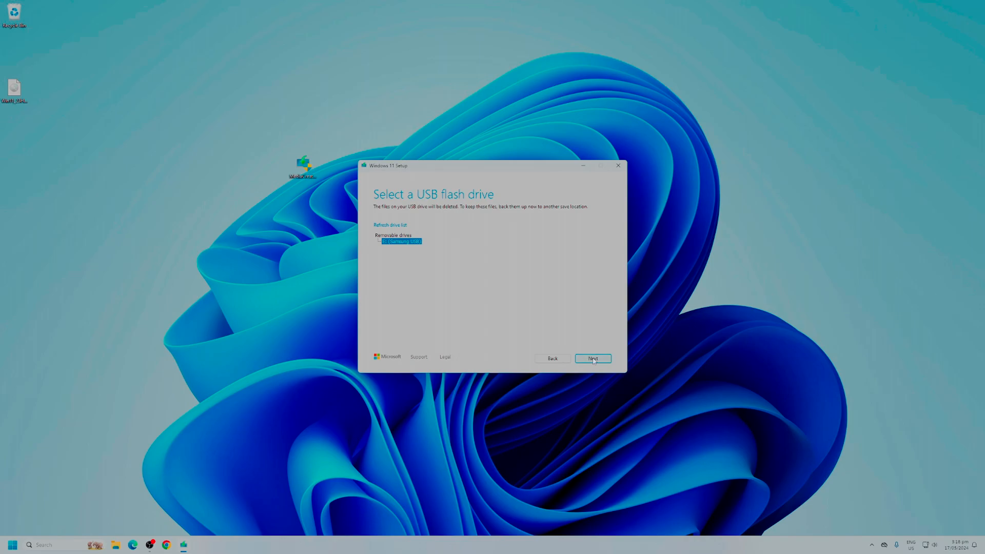
left_click(592, 358)
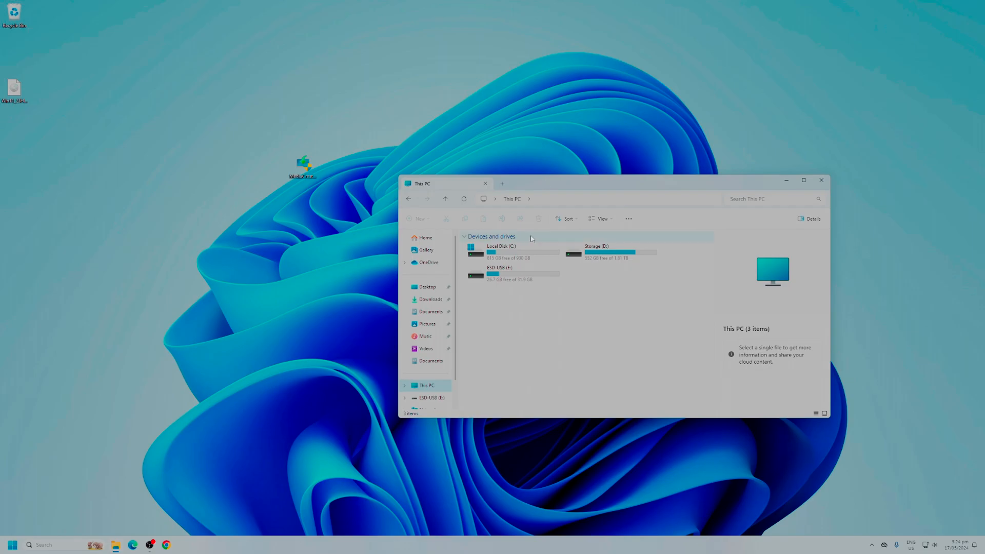
Step: Open ESD-USB (E:) to confirm boot, efi, sources and setup files, then close Explorer
left_click(499, 271)
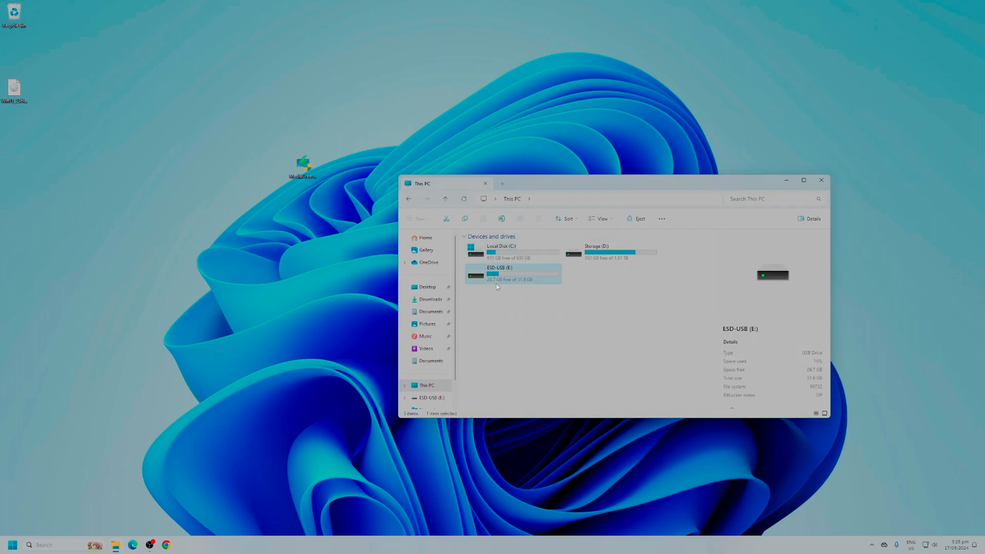
double_click(499, 270)
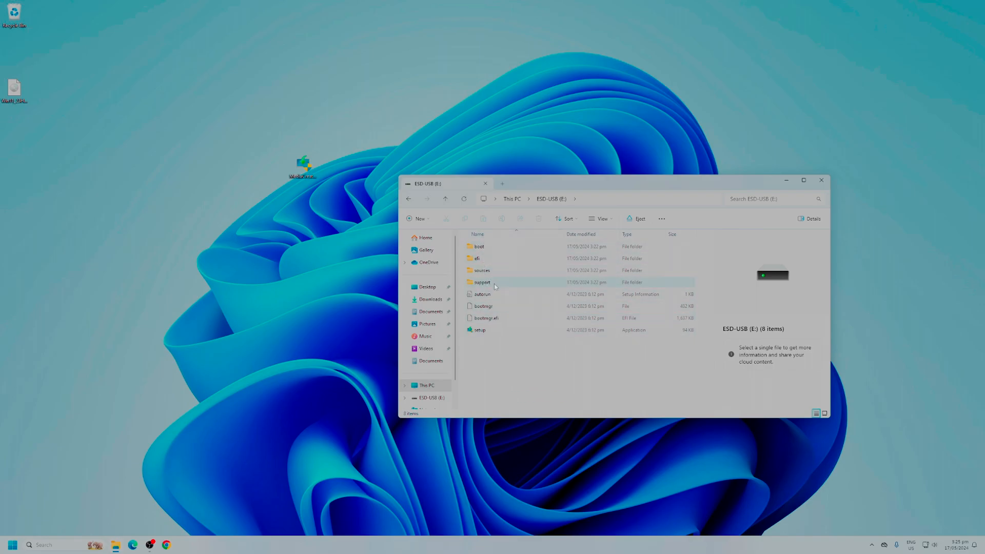
mouse_move(482, 271)
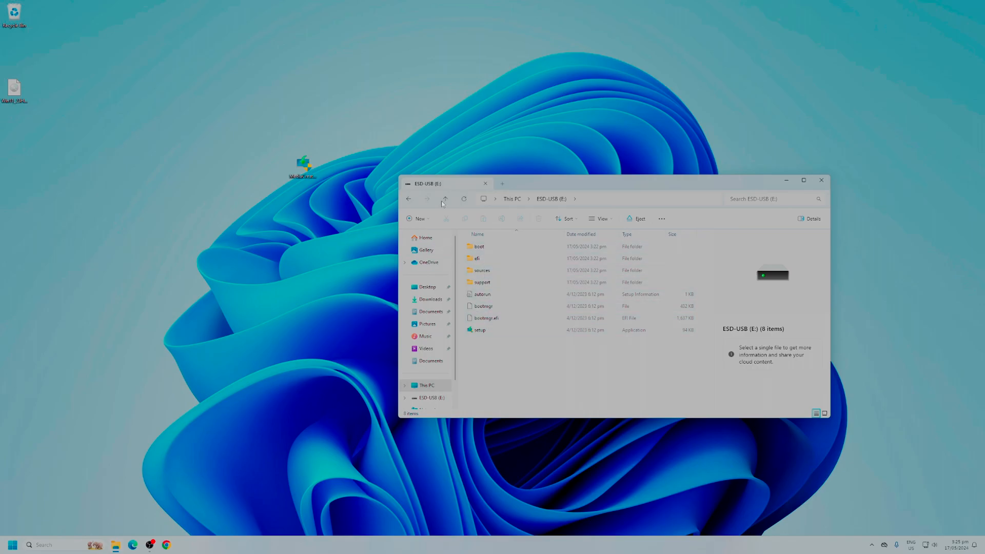
left_click(444, 199)
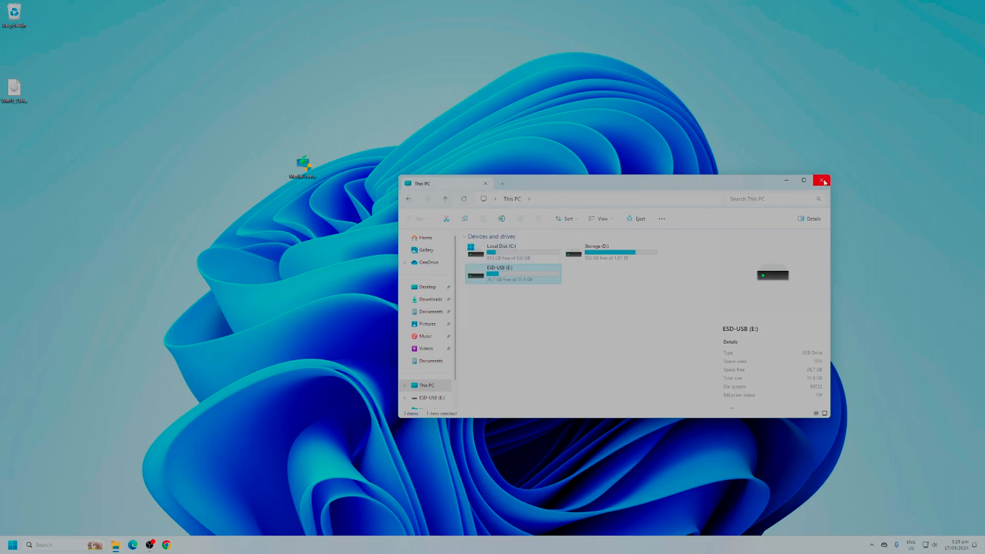
left_click(823, 182)
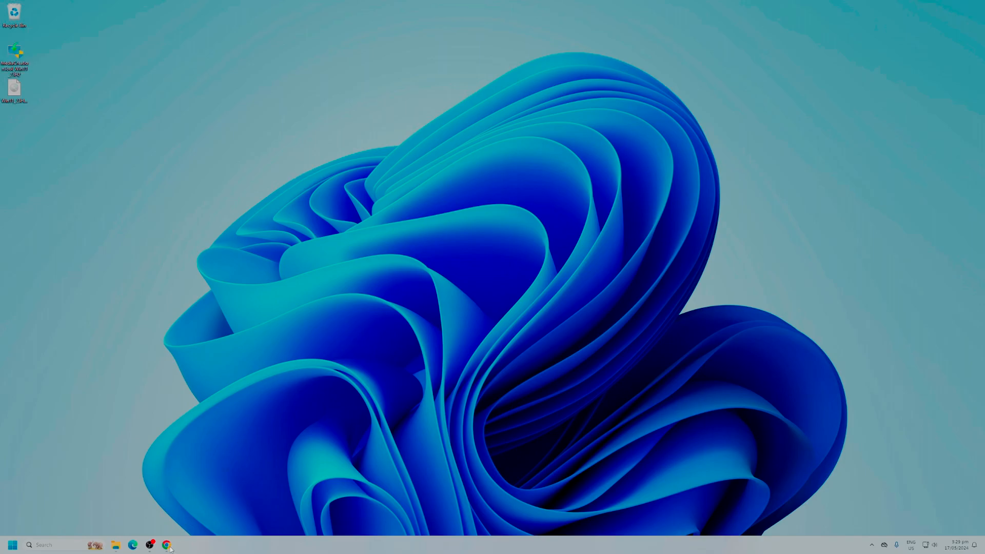
Step: Download ventoy-1.0.97-windows.zip from SourceForge and view it in Chrome's downloads
left_click(166, 545)
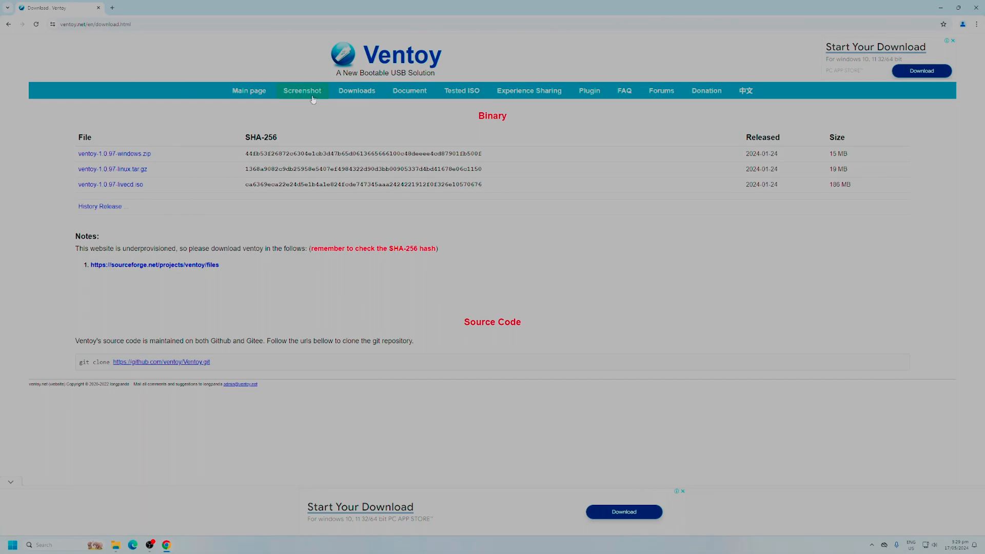
mouse_move(461, 134)
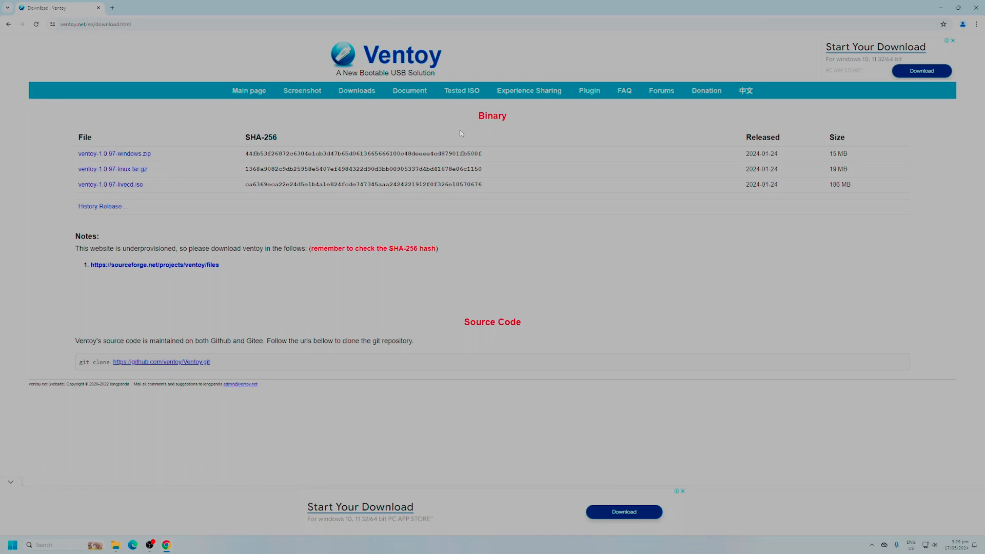
mouse_move(191, 152)
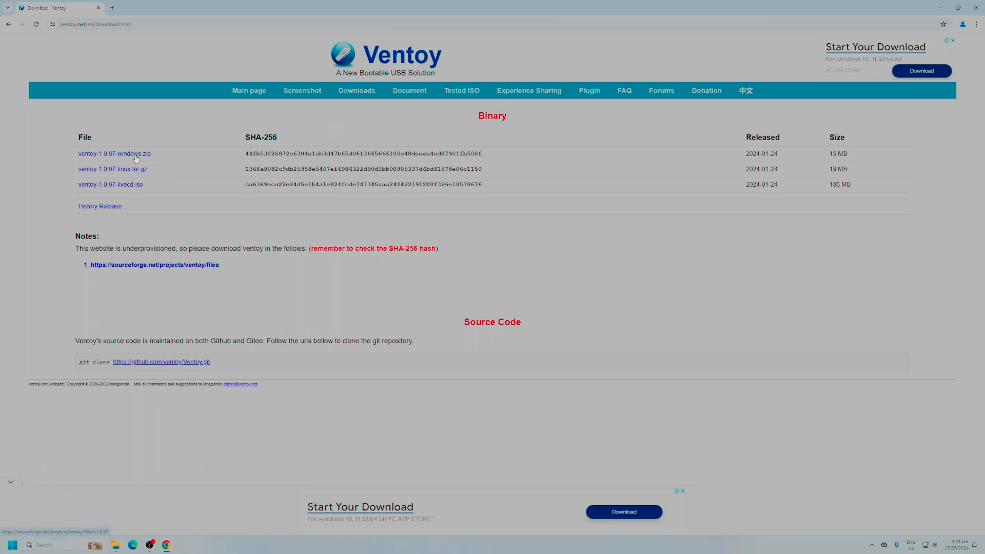
left_click(154, 265)
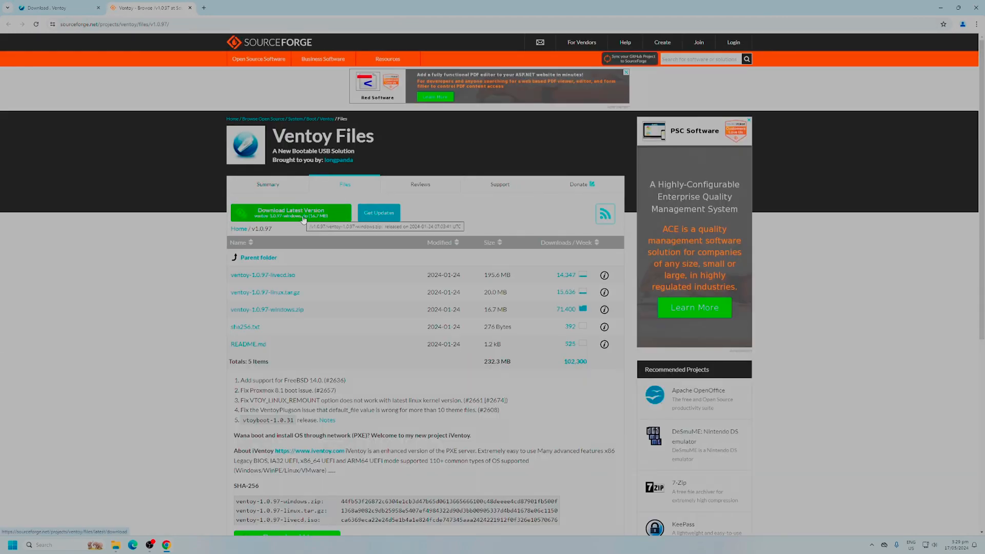
left_click(291, 212)
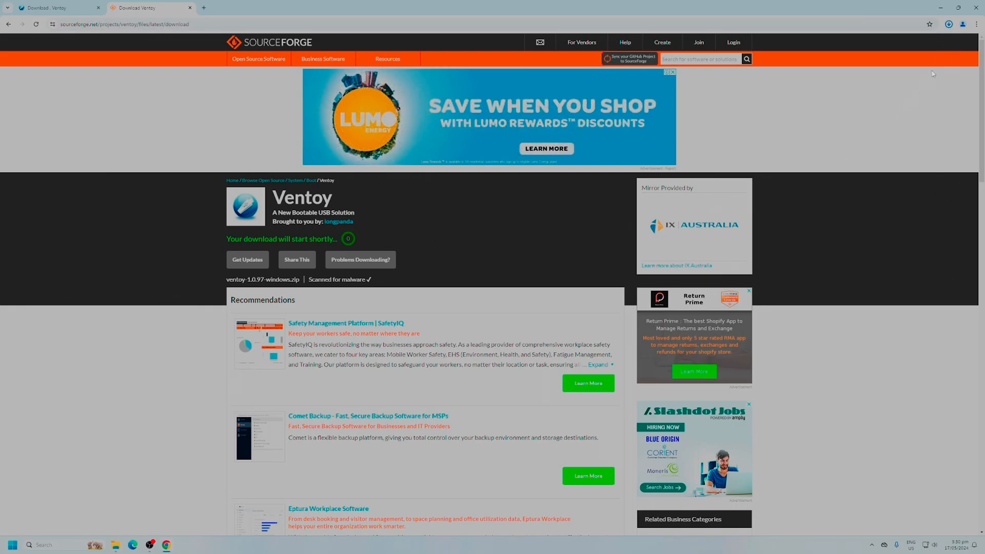
left_click(948, 24)
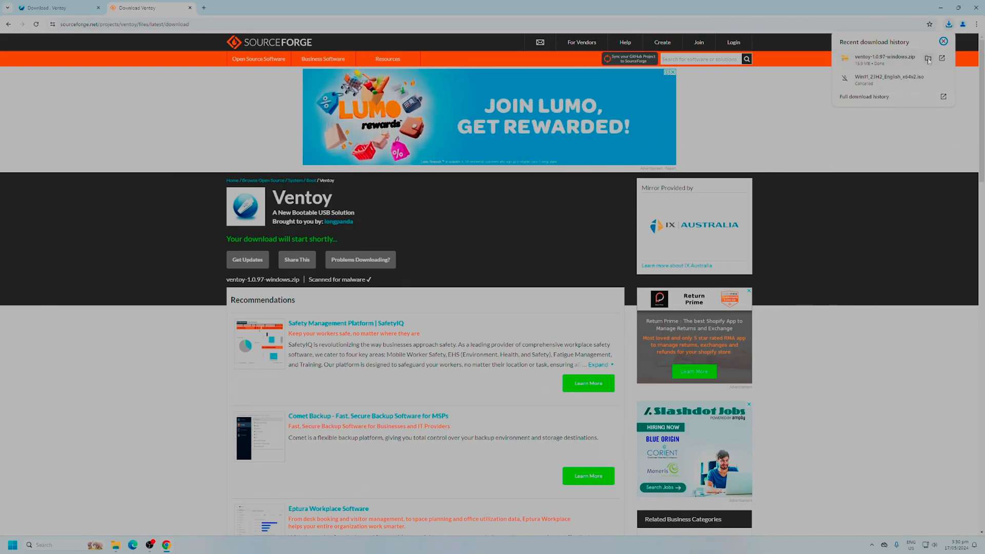
Step: Move the Ventoy zip from Downloads to the desktop and close Chrome
left_click(928, 57)
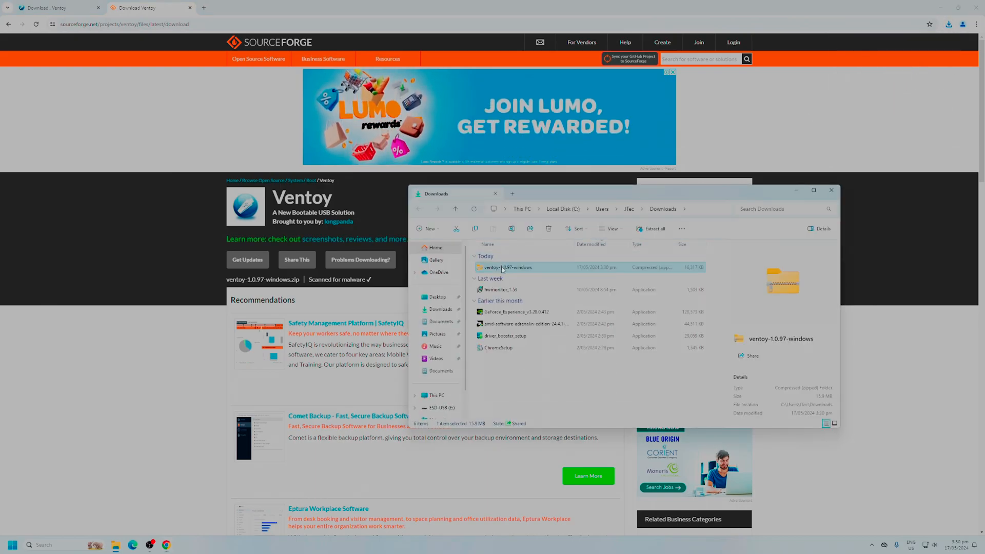
right_click(503, 267)
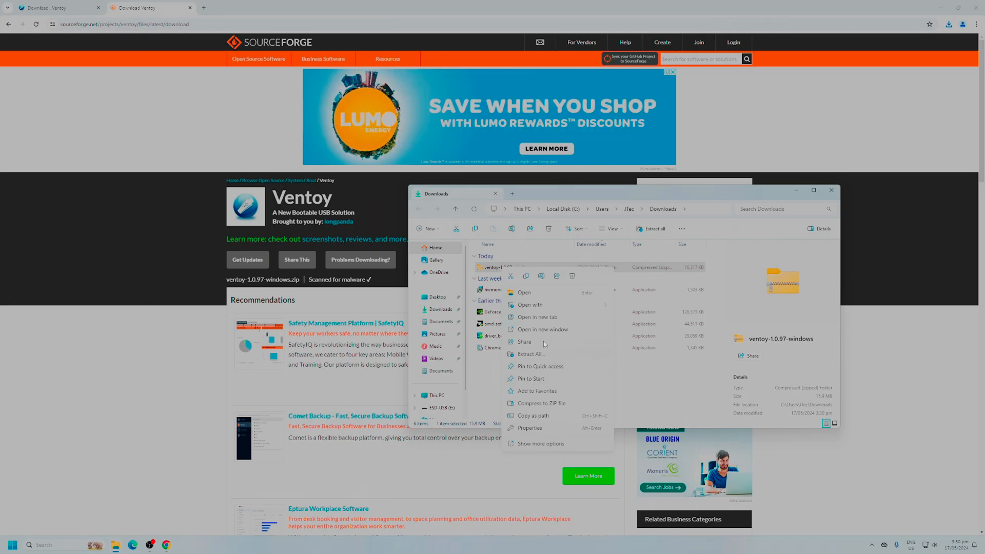
mouse_move(563, 359)
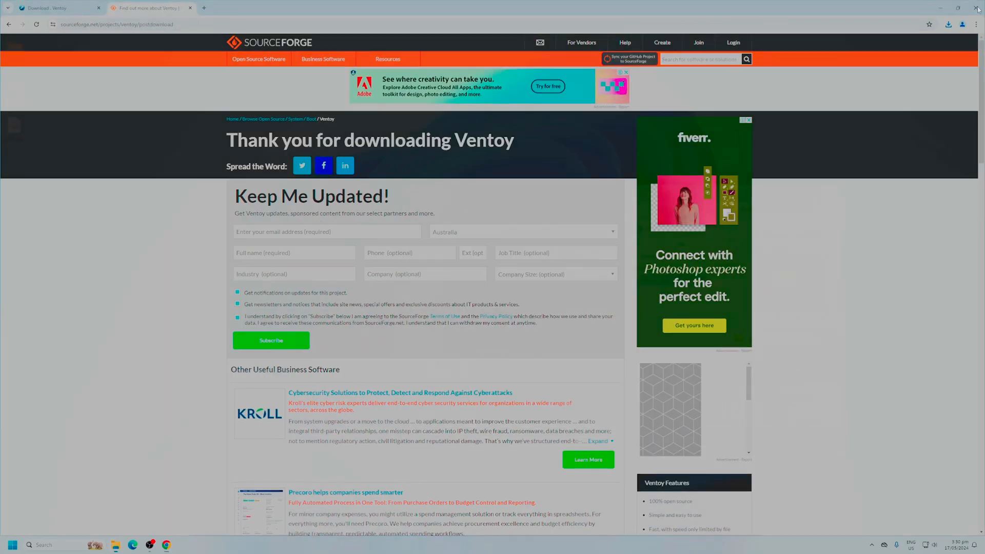
left_click(977, 8)
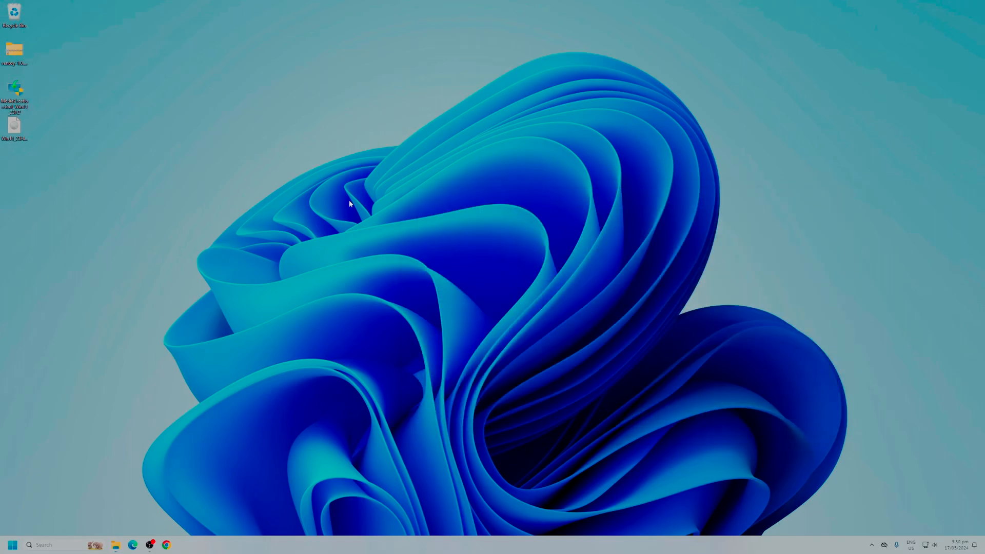
Step: Extract the Ventoy zip with WinRAR and launch Ventoy2Disk from the extracted folder
right_click(14, 50)
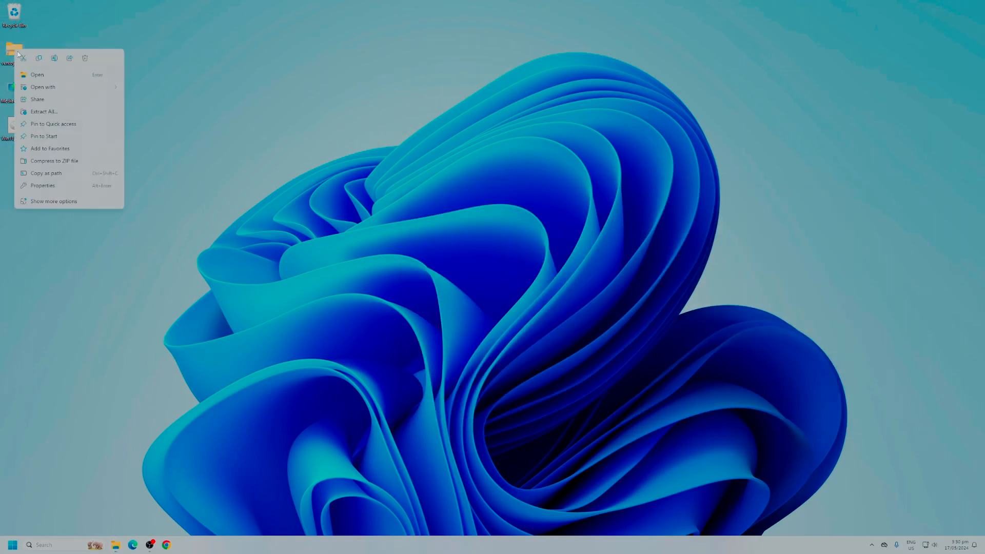
left_click(43, 87)
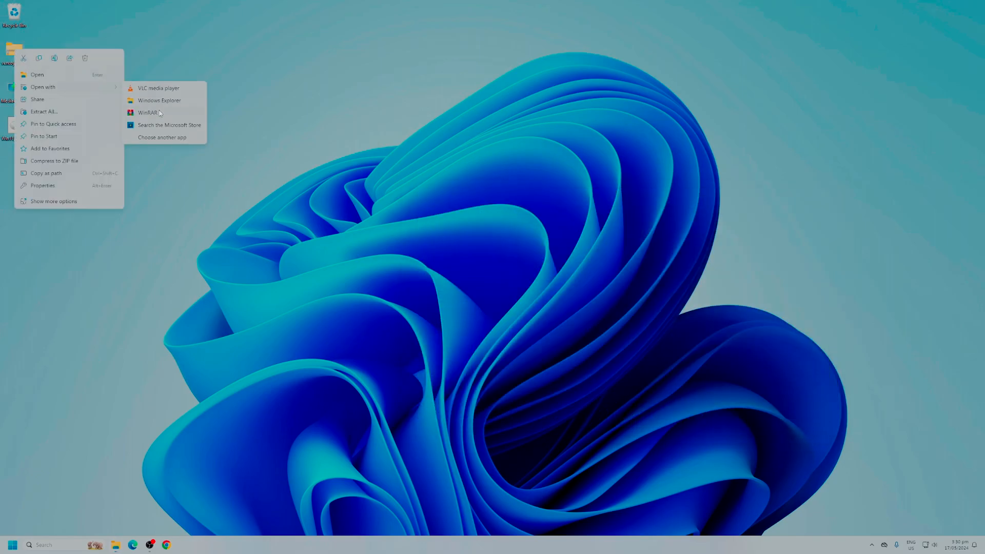
left_click(162, 137)
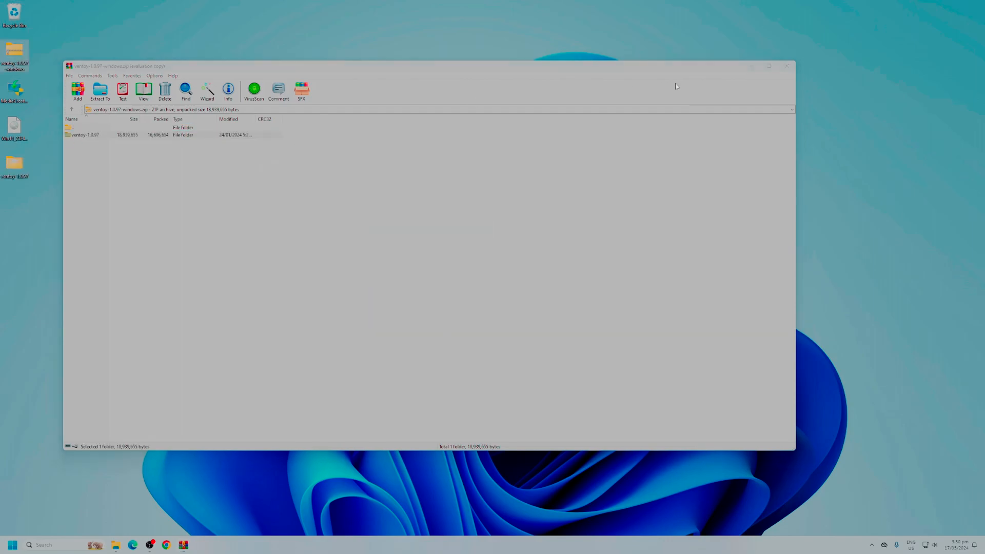
left_click(786, 65)
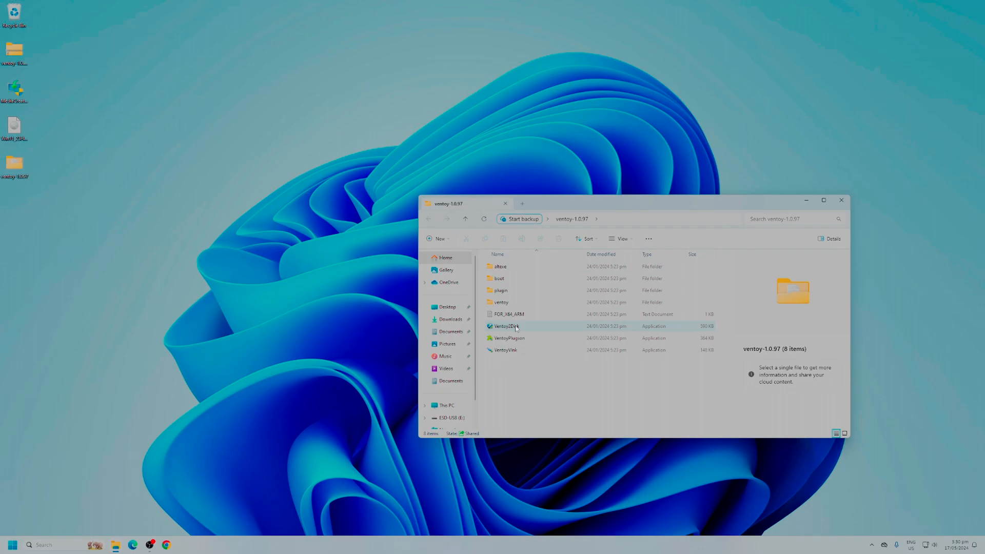
mouse_move(506, 326)
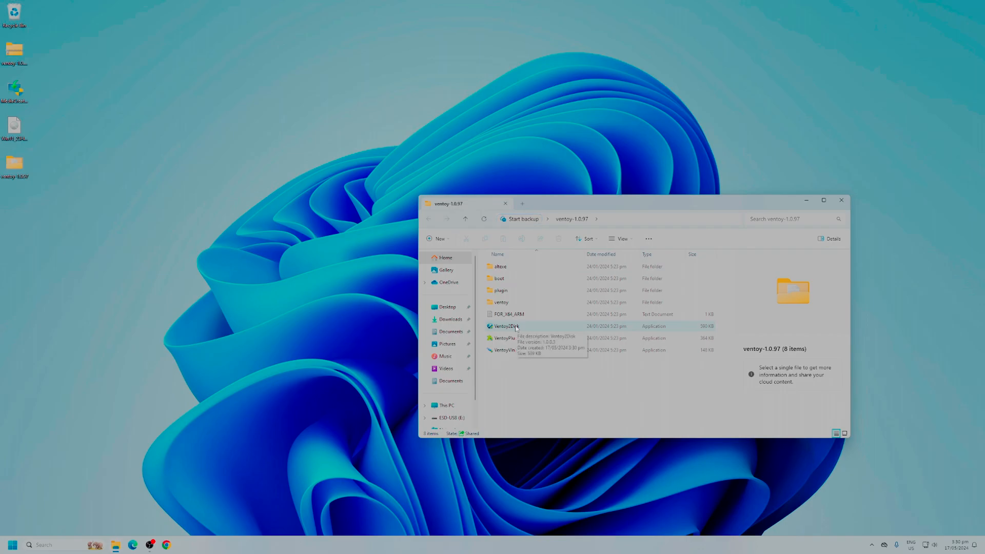
double_click(506, 326)
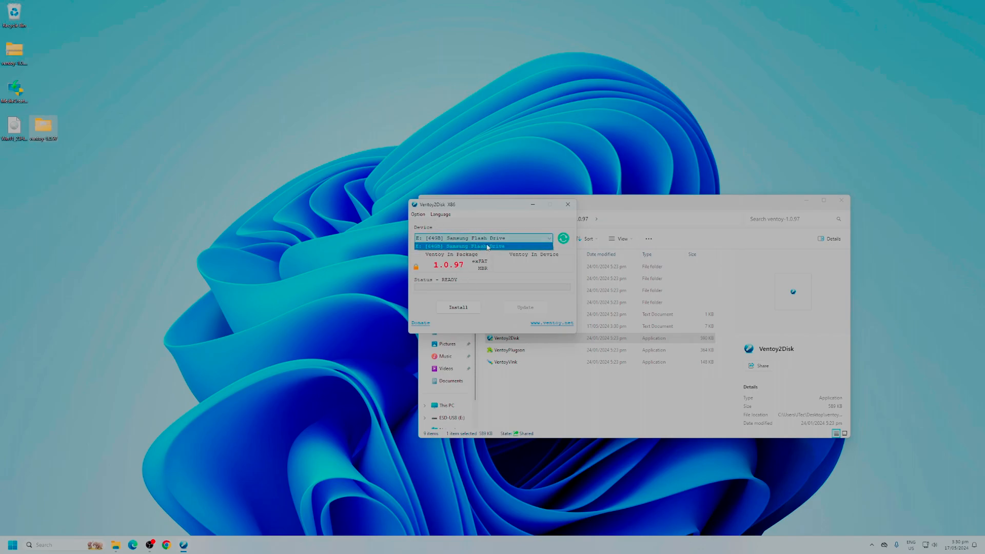
Step: Target the 64GB Samsung E: drive, set partition style to GPT, and start installing
left_click(482, 246)
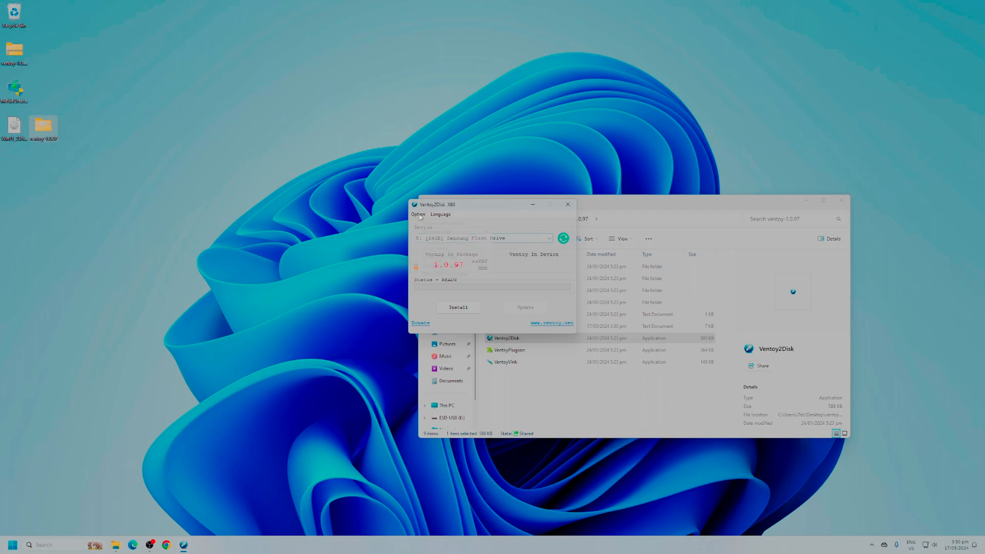
left_click(417, 215)
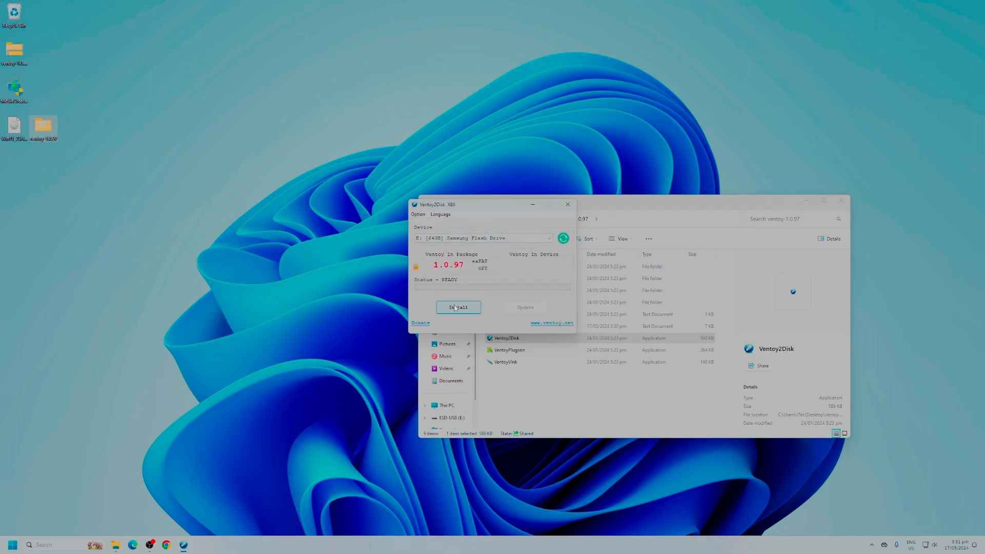
left_click(458, 307)
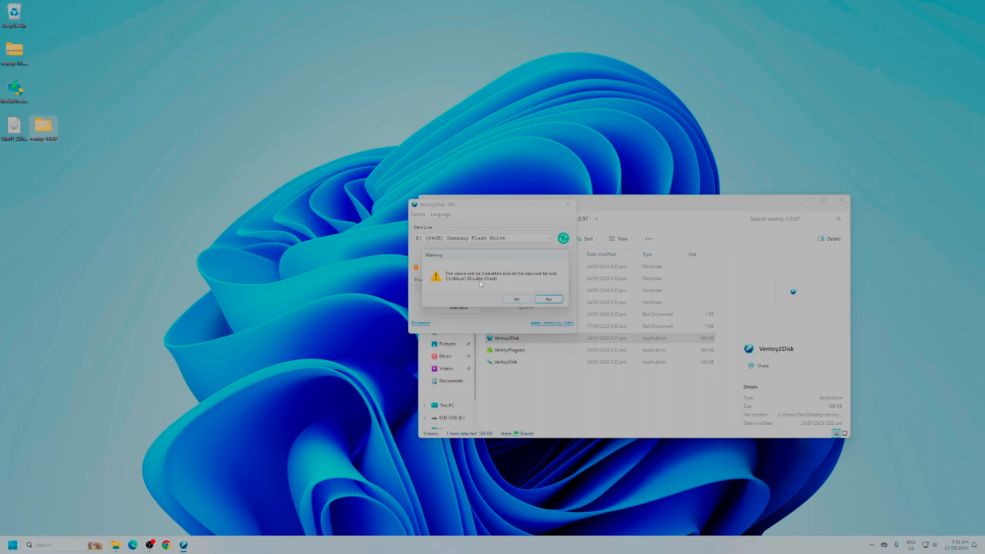
mouse_move(498, 285)
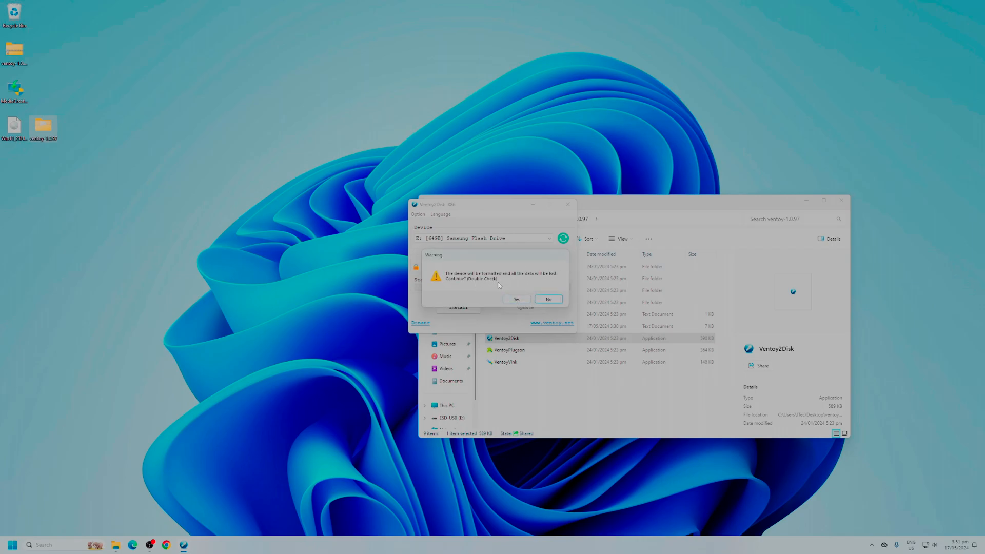
Step: Confirm erasing the Samsung flash drive and acknowledge Ventoy's installation success message
left_click(516, 298)
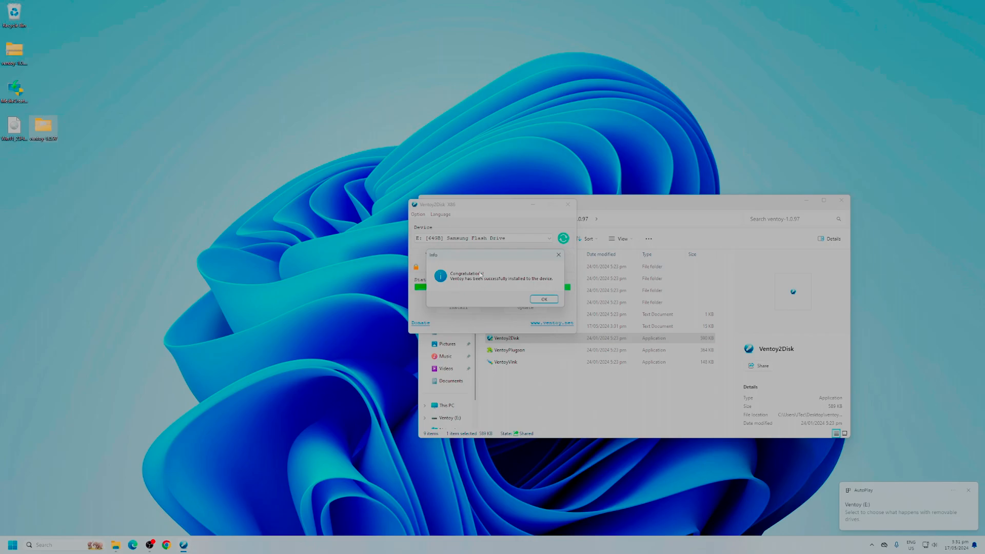
left_click(542, 298)
type("disk m")
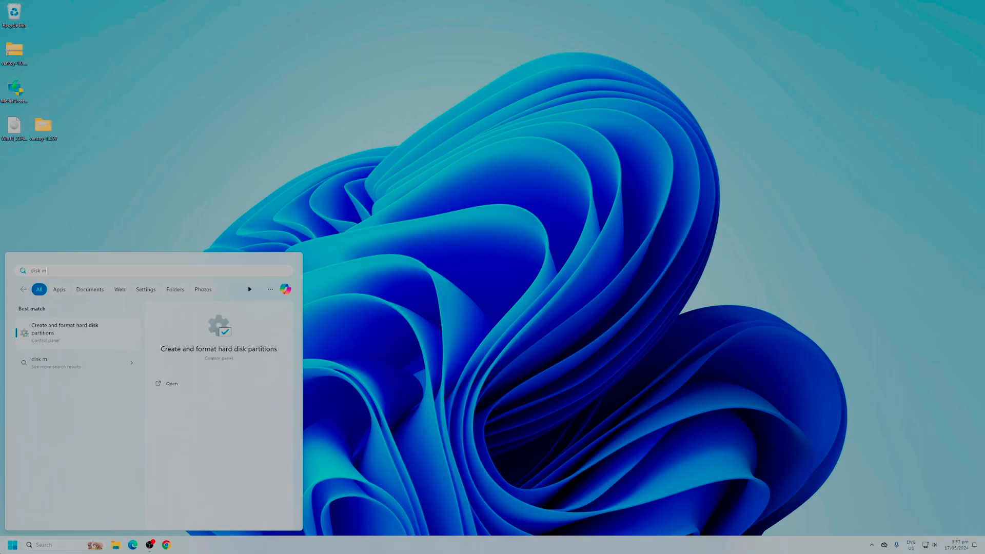
Step: Check Disk 2's Ventoy (E:) exFAT and VTOYEFI partitions in Disk Management, then close it
left_click(65, 328)
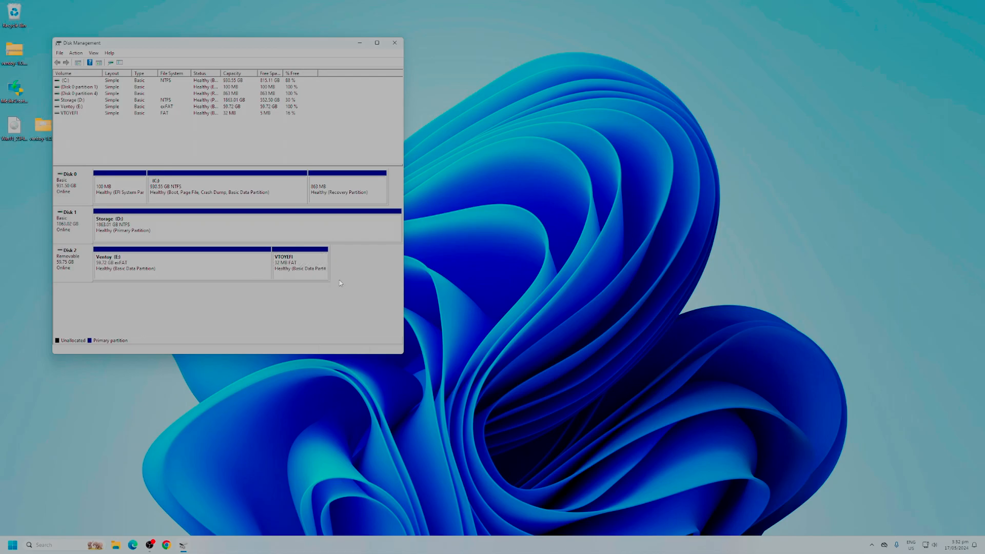
left_click(183, 263)
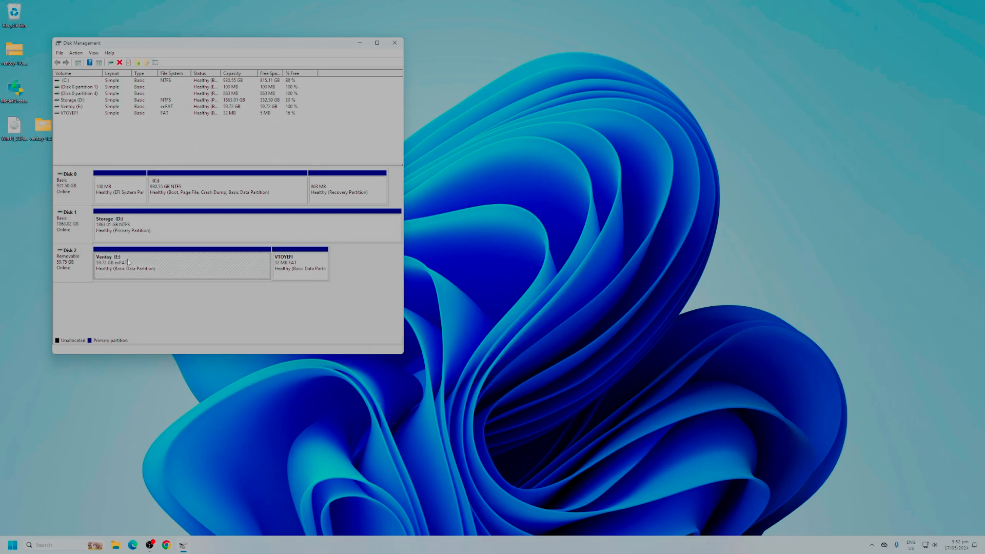
mouse_move(215, 275)
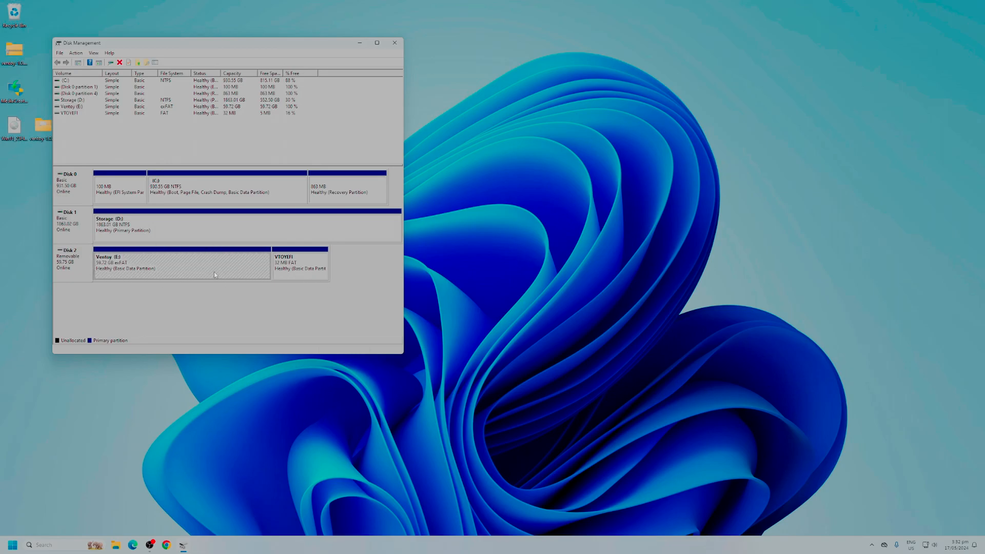
left_click(395, 43)
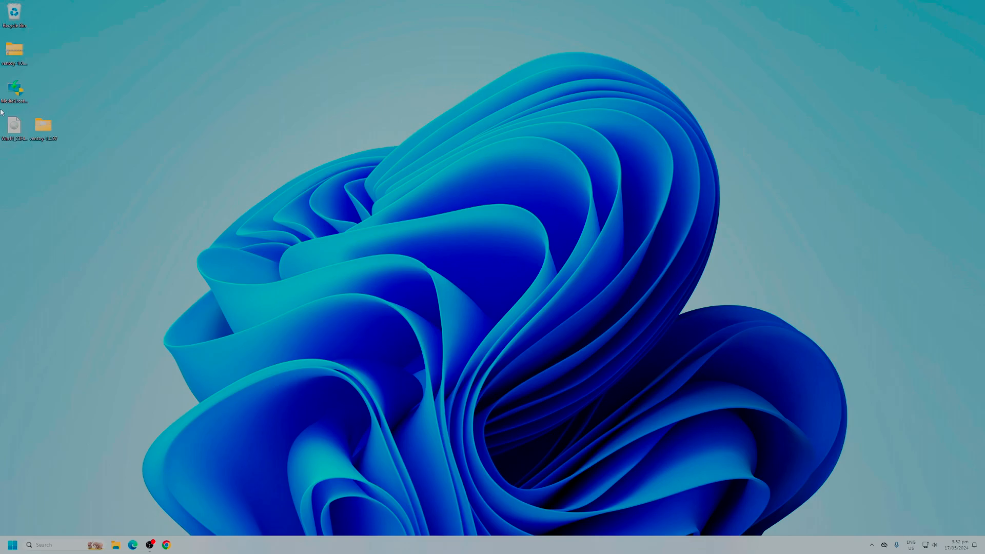
Step: Paste the Windows 11 23H2 ISO from the desktop onto Ventoy (E:) and open the drive
right_click(12, 124)
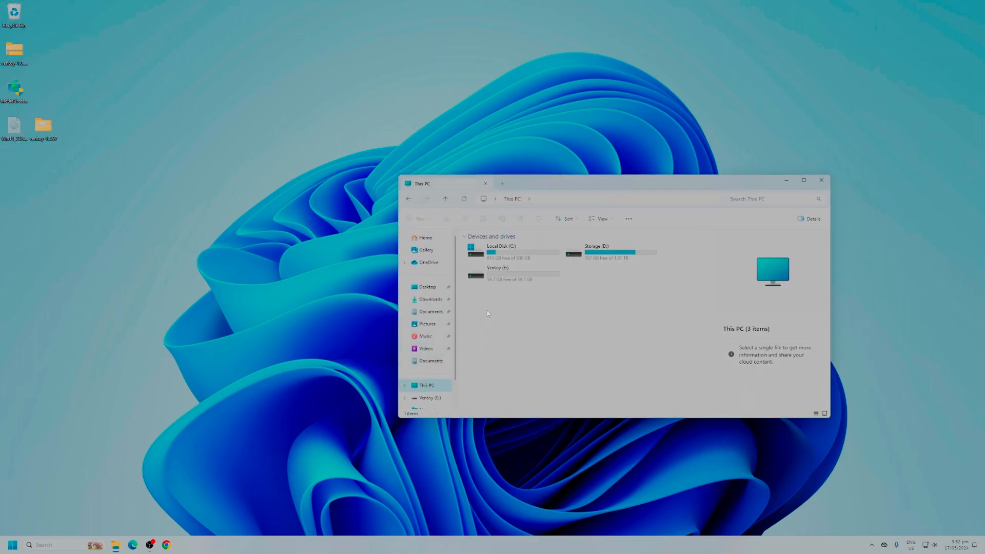
right_click(585, 296)
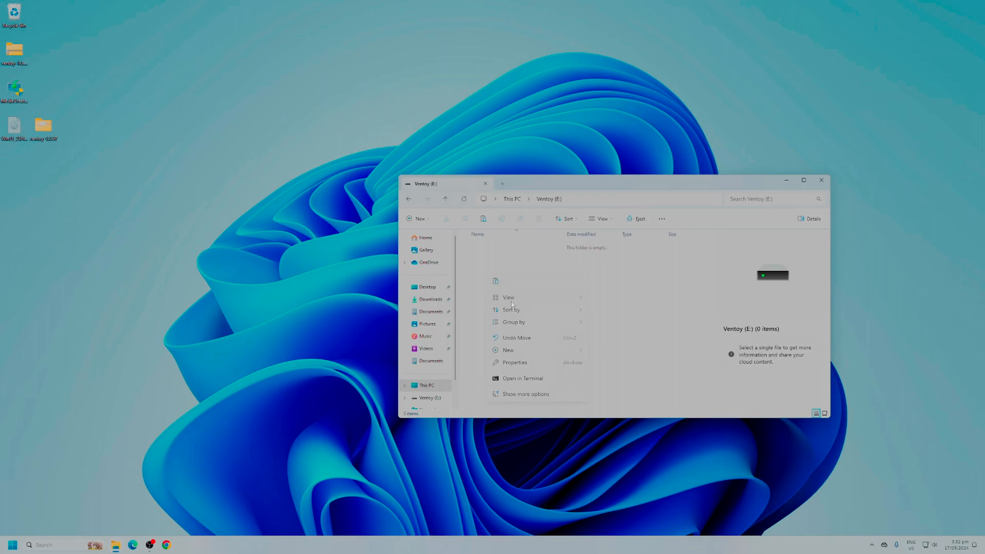
left_click(551, 343)
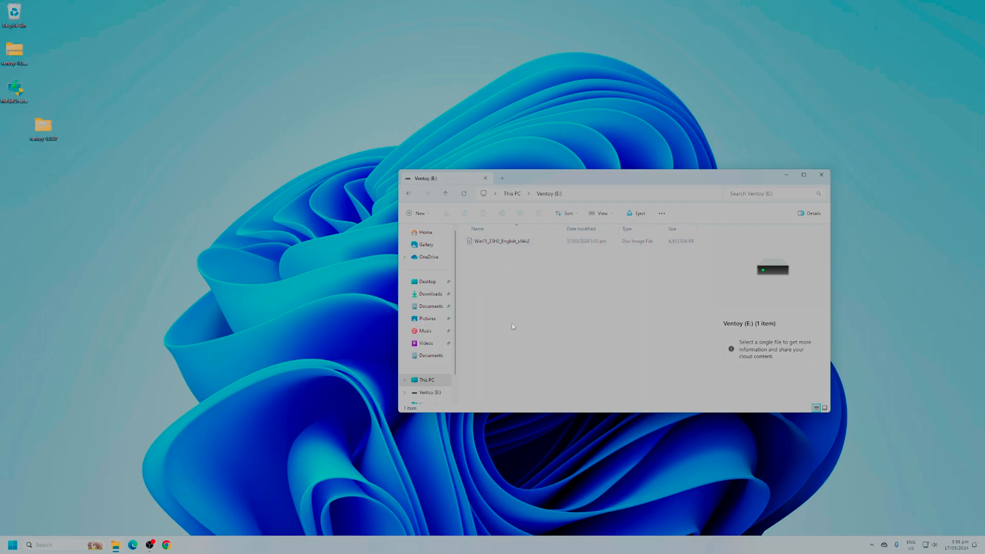
mouse_move(514, 280)
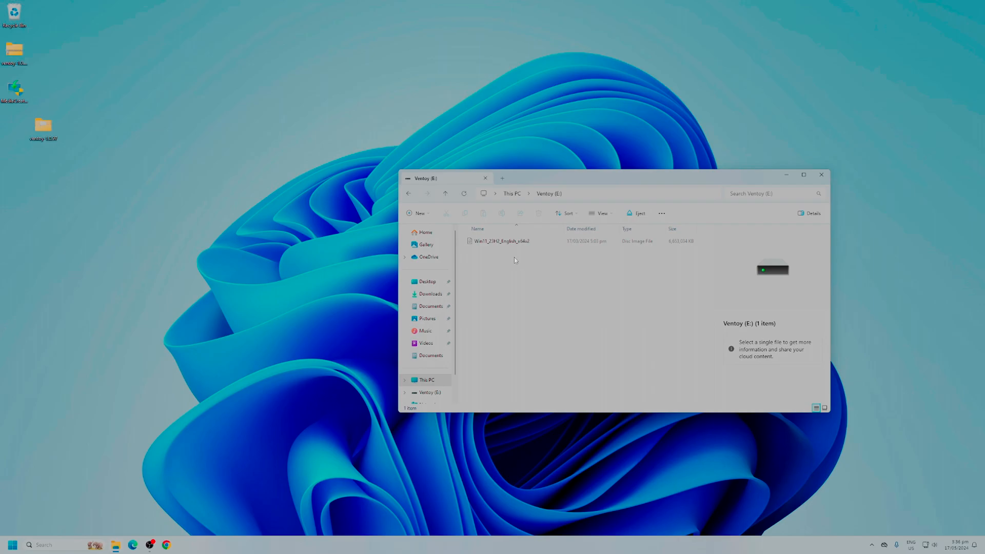
mouse_move(447, 202)
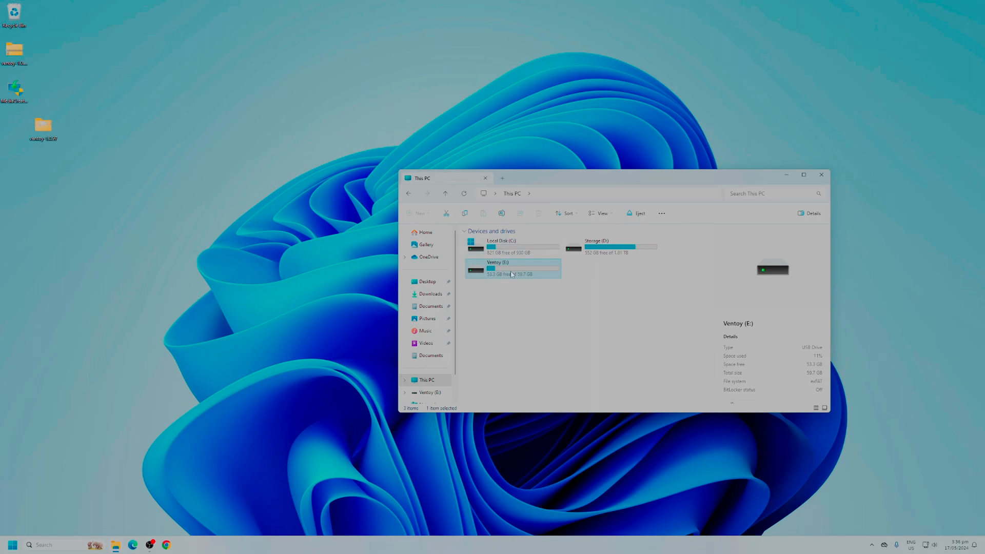
double_click(512, 264)
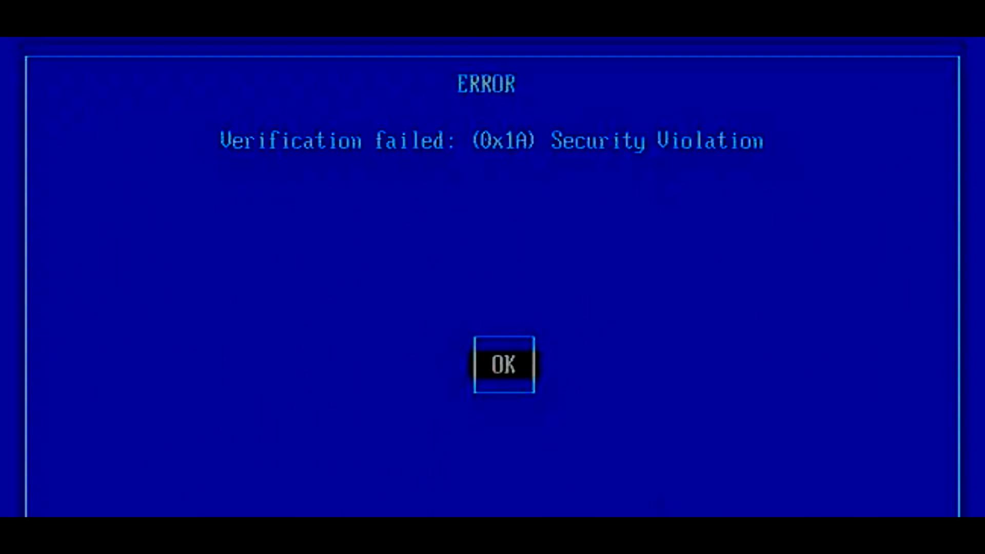
Step: Acknowledge the Verification failed (0x1A) Security Violation error
left_click(504, 364)
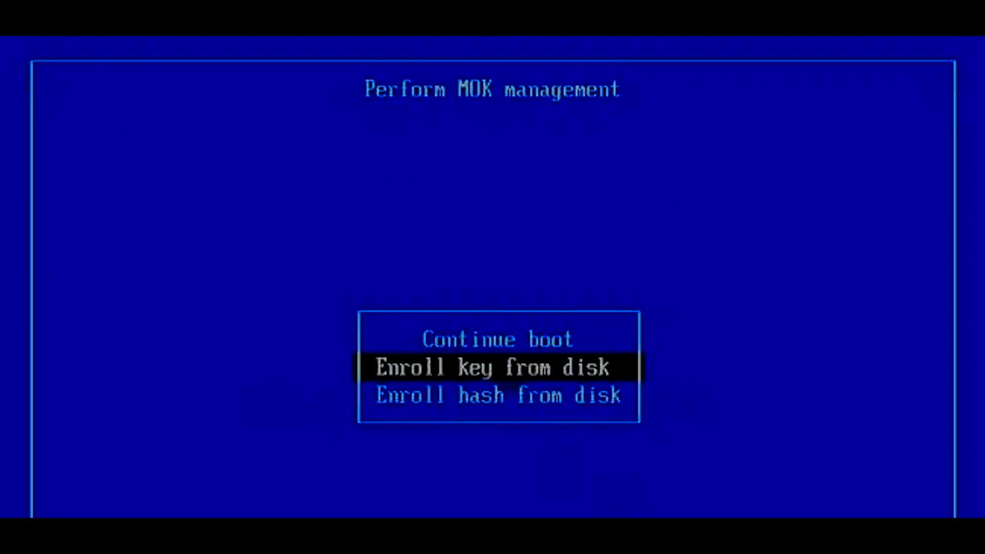